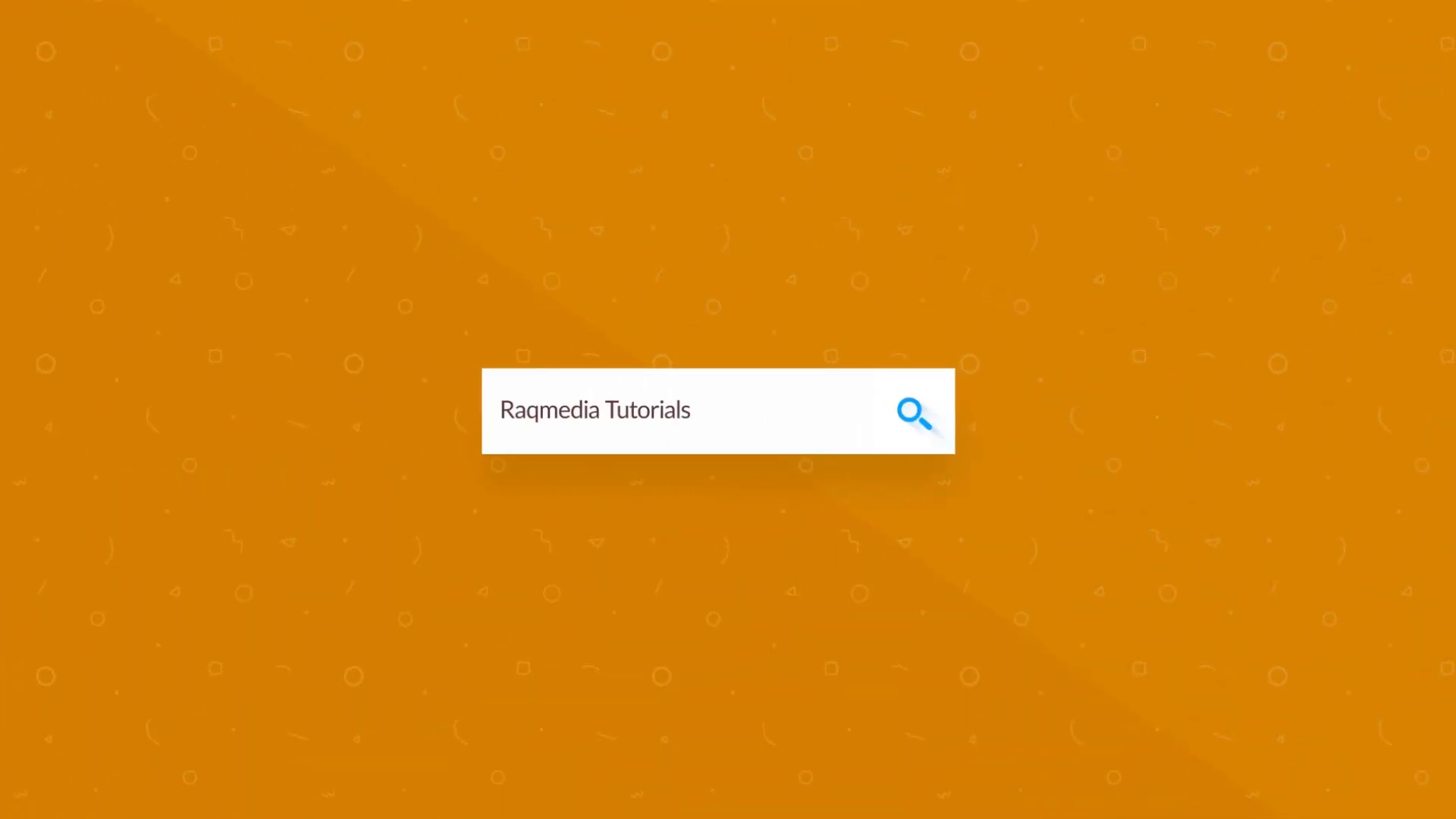
Open the Receive-SMSS free number site and browse its recently received texts
click(914, 411)
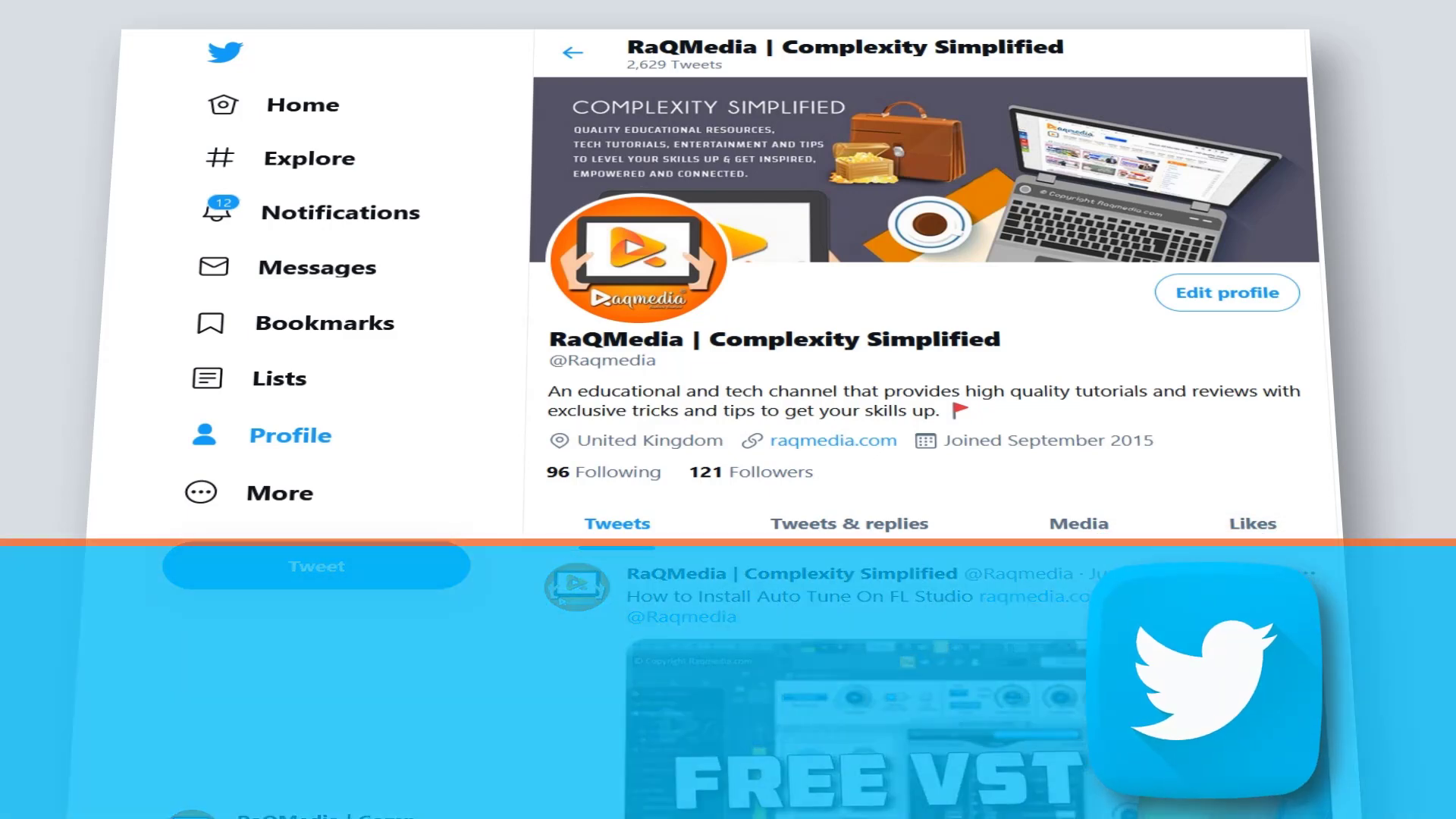
scroll(down, 3)
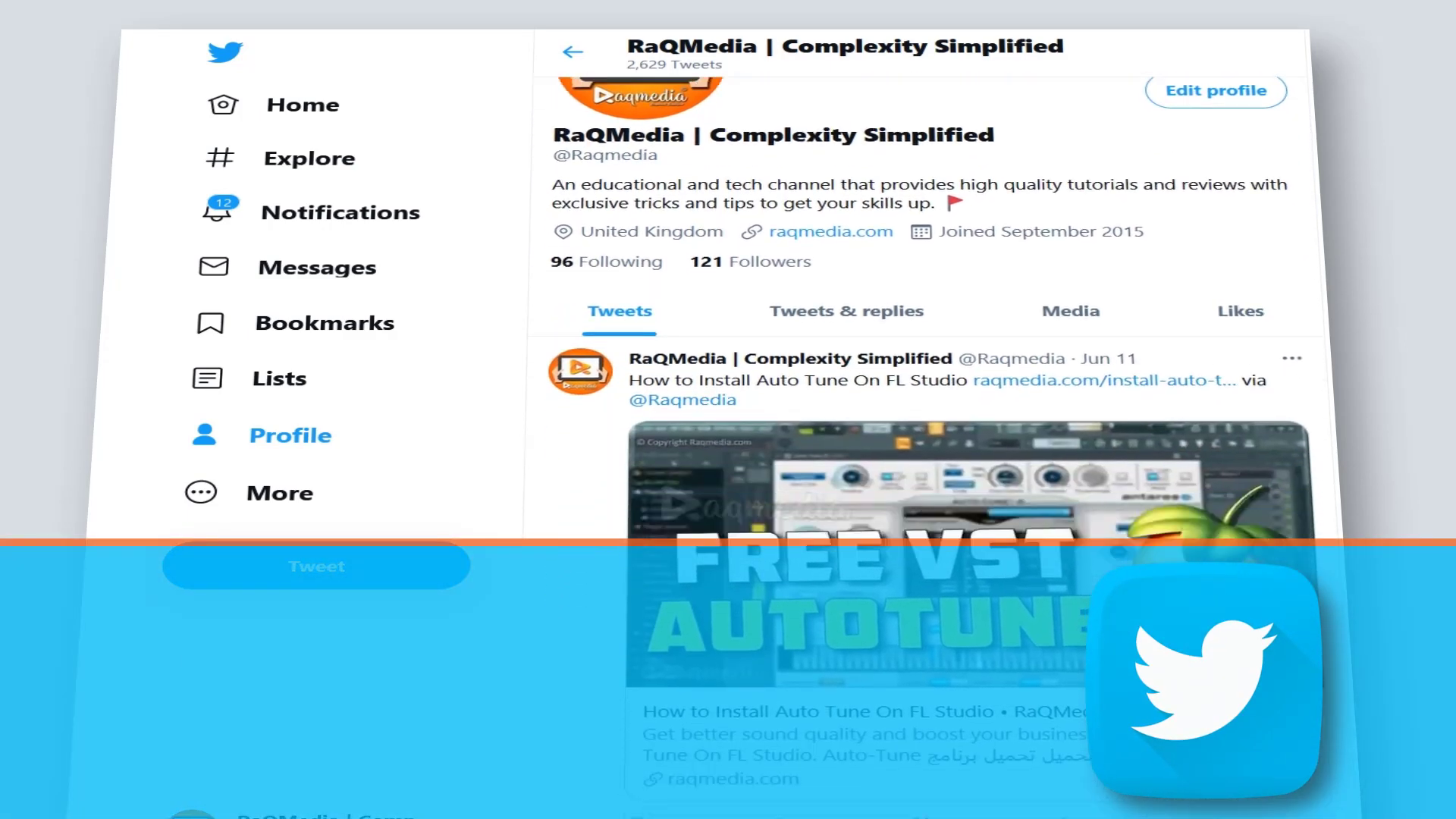
scroll(down, 3)
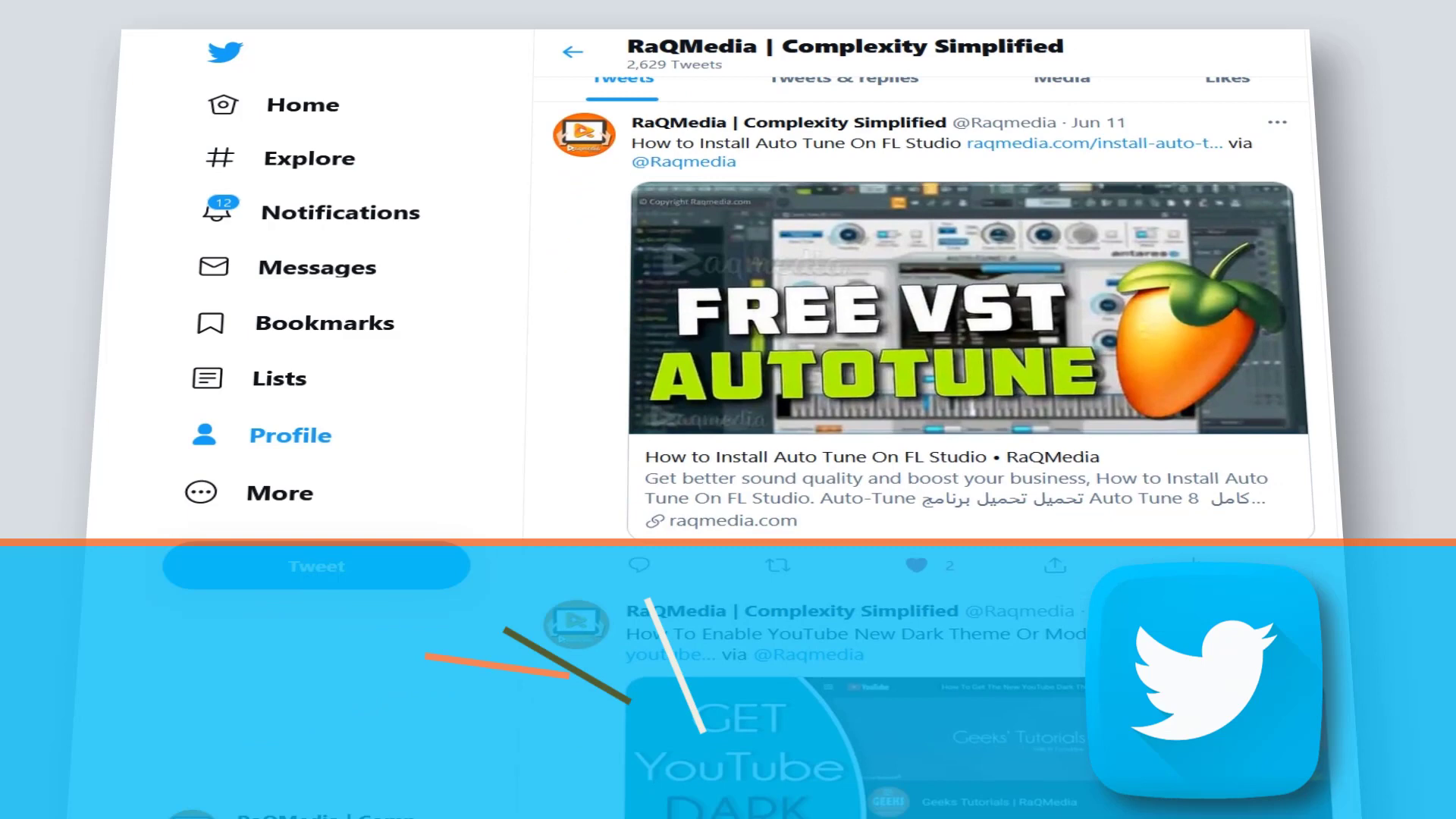
scroll(down, 3)
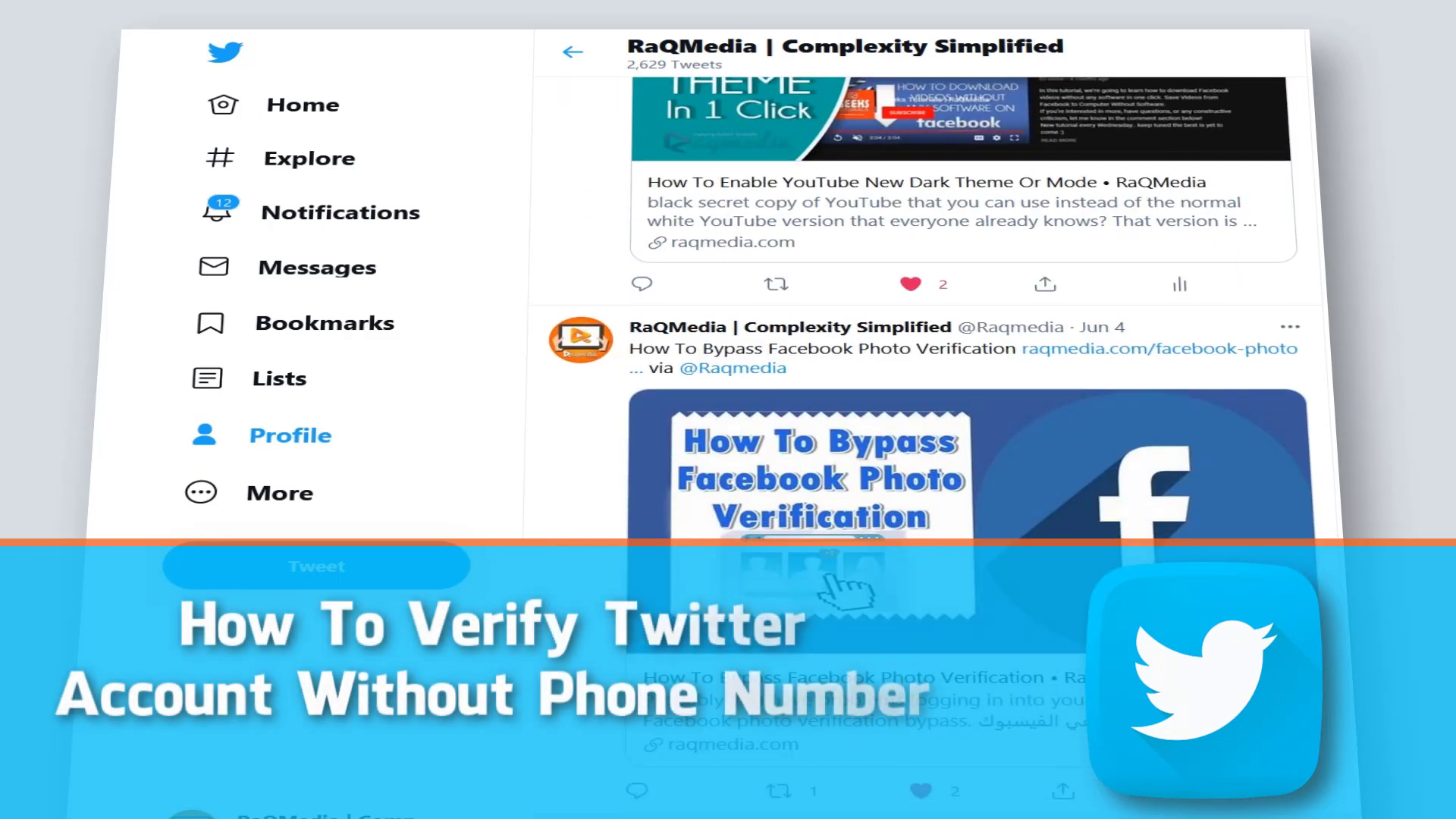
scroll(down, 3)
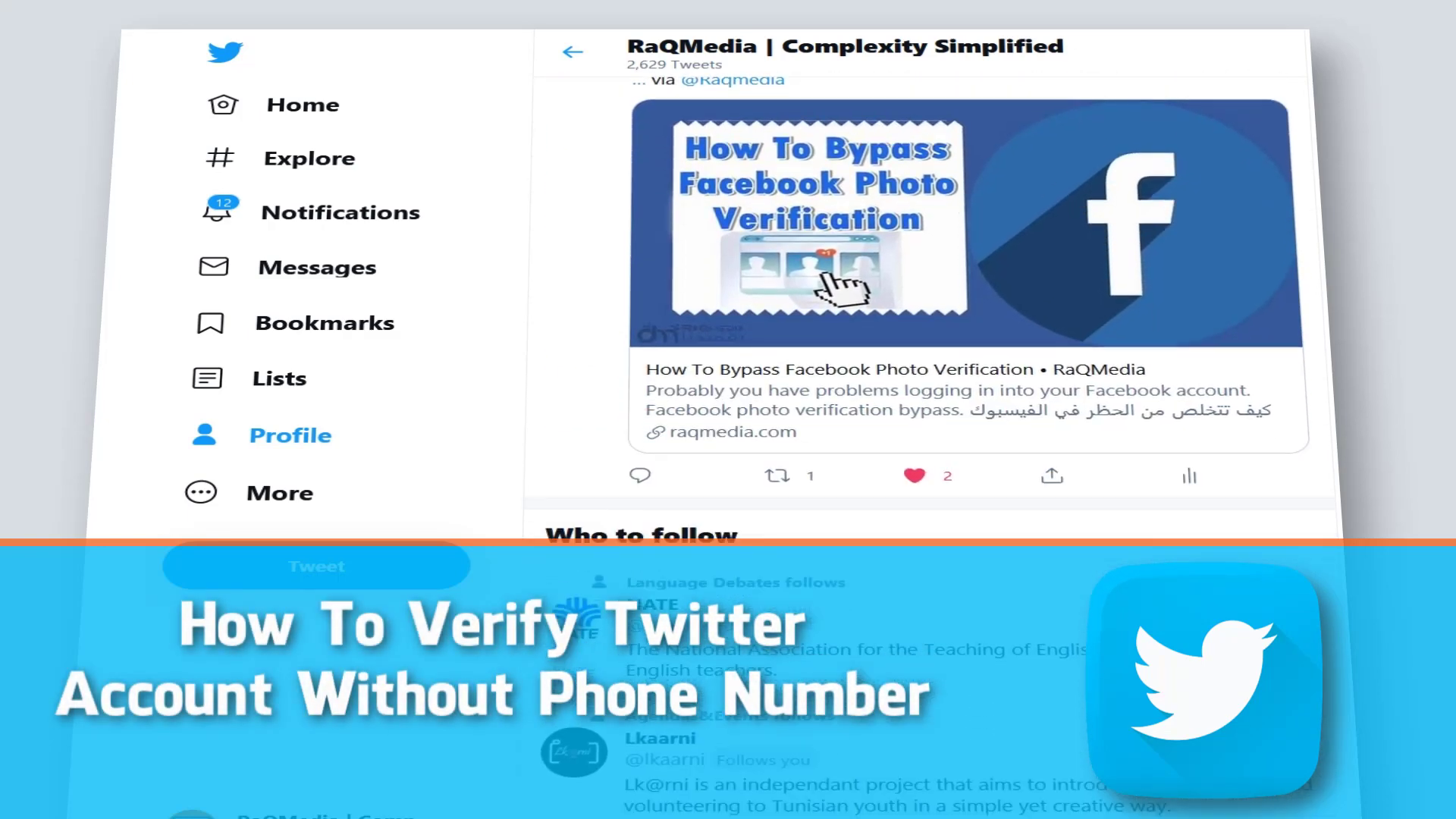
scroll(down, 3)
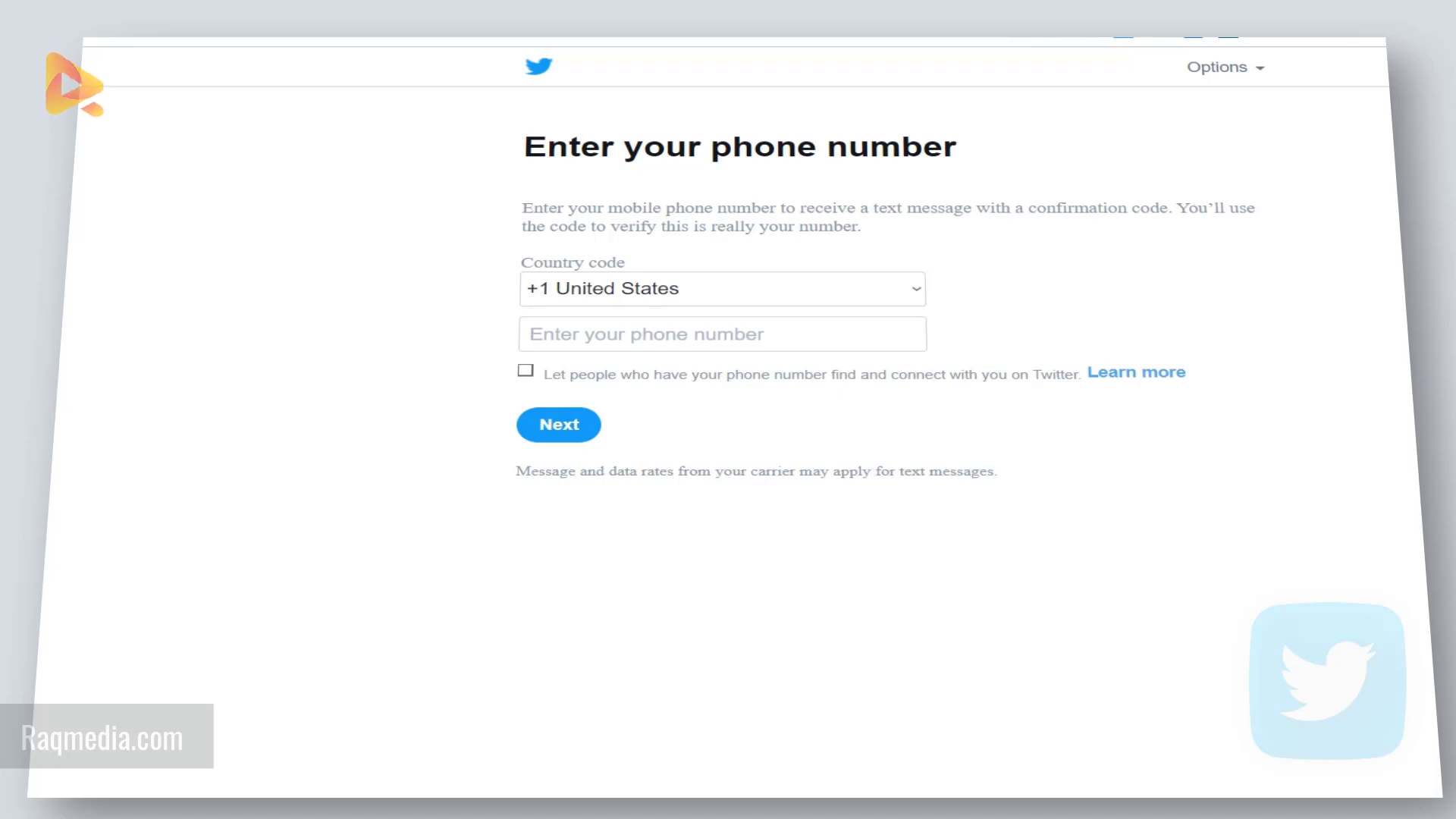
mouse_move(265, 345)
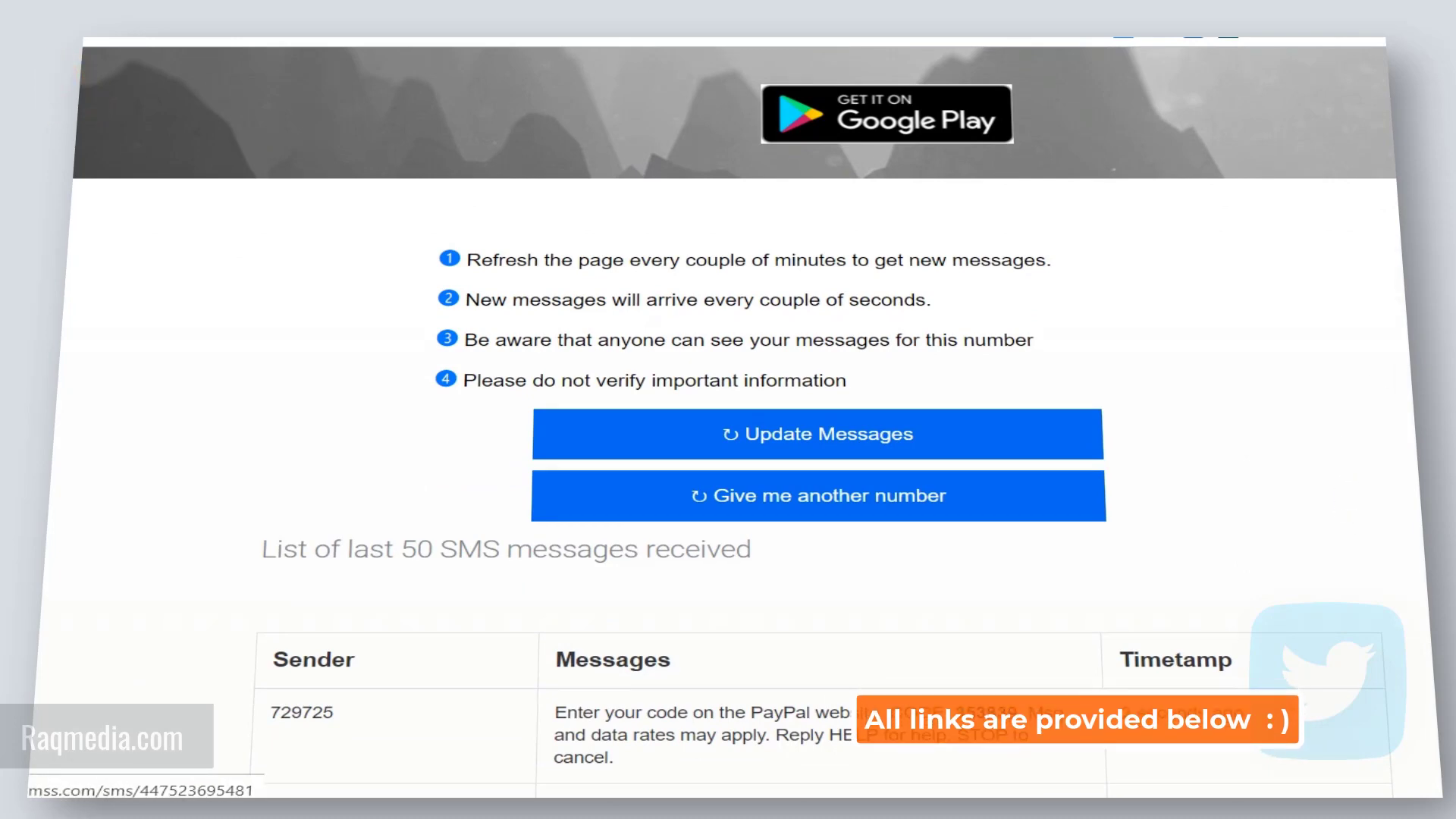
scroll(down, 3)
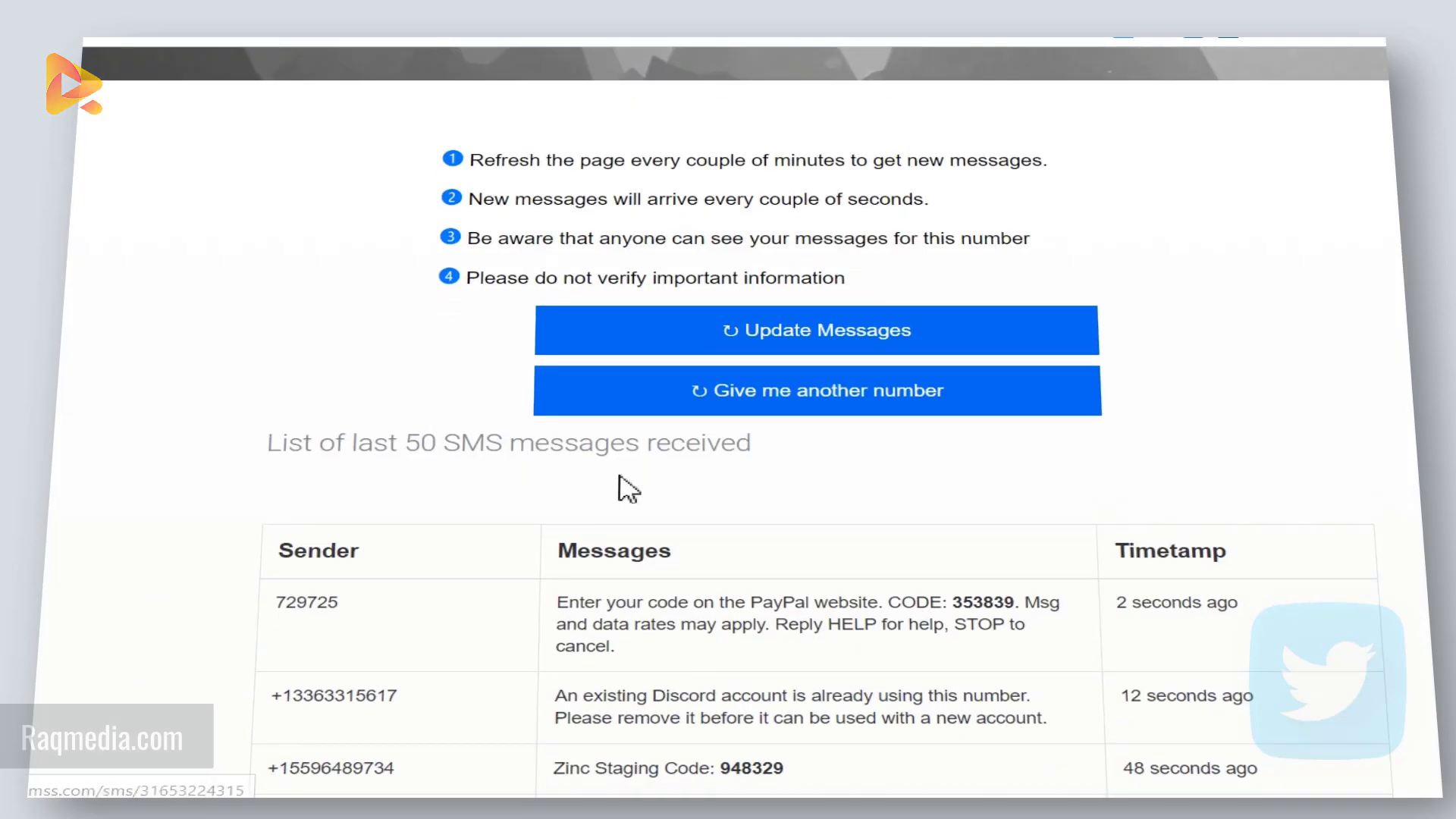
scroll(down, 3)
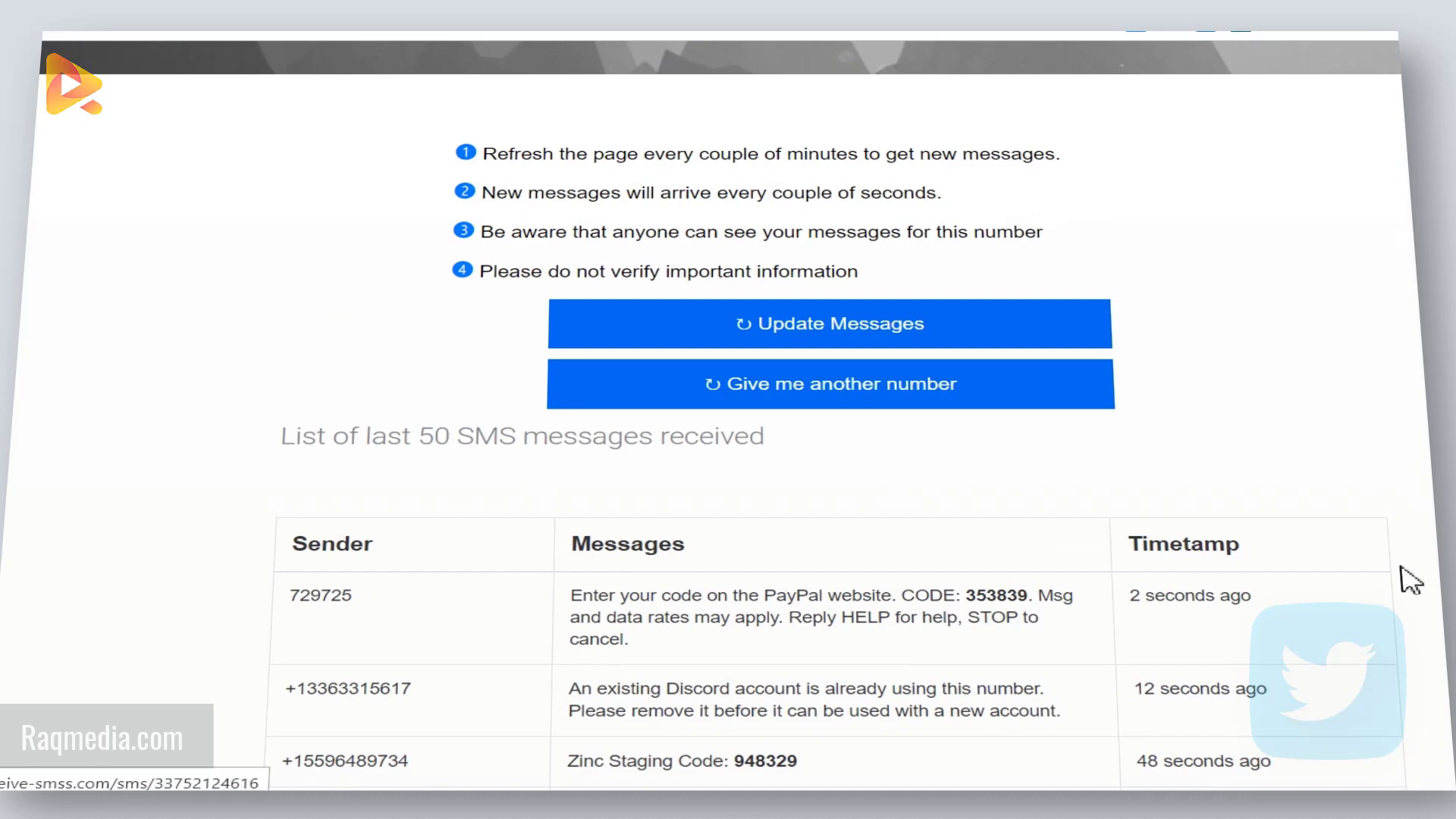
click(829, 384)
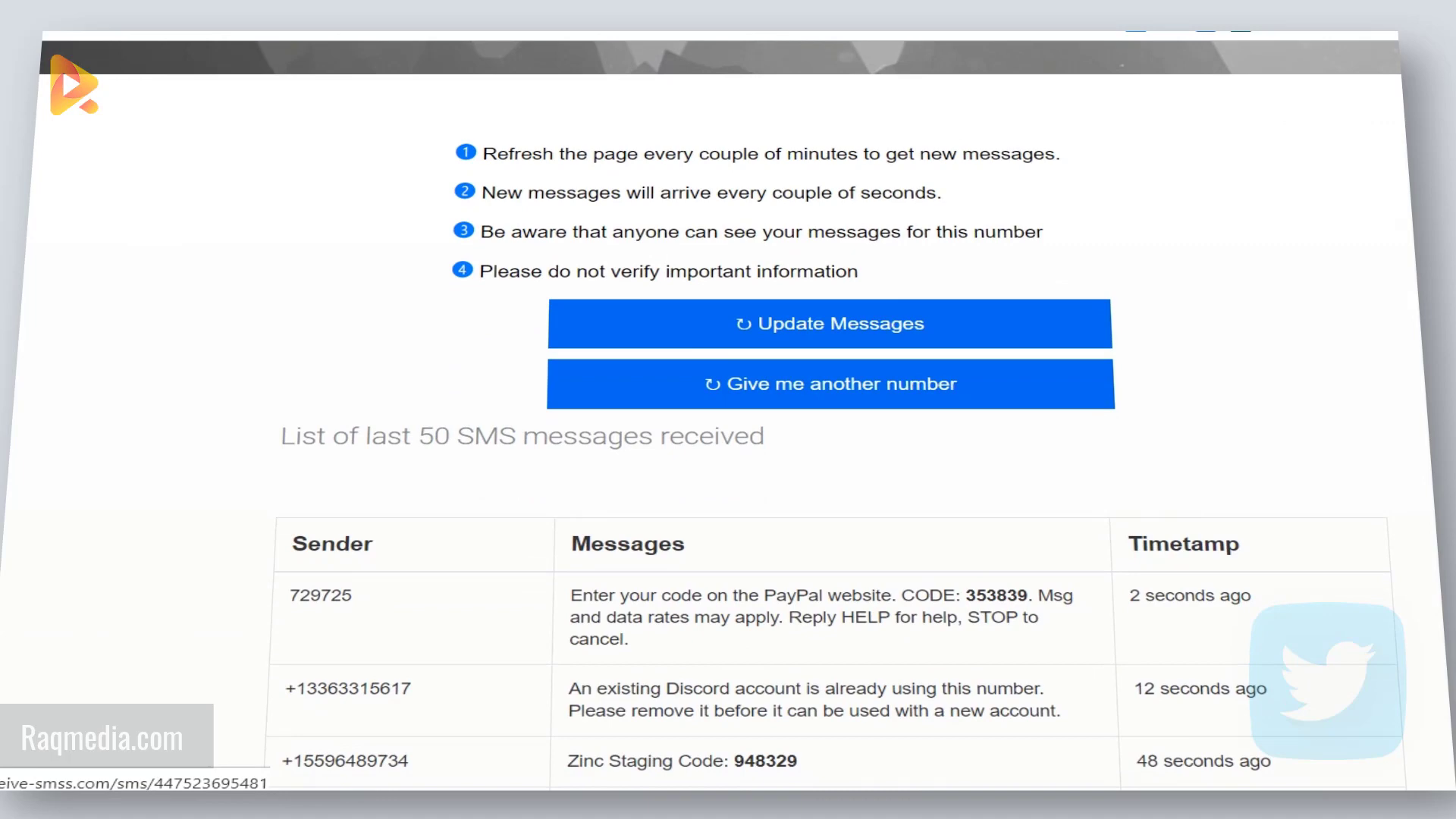
scroll(down, 3)
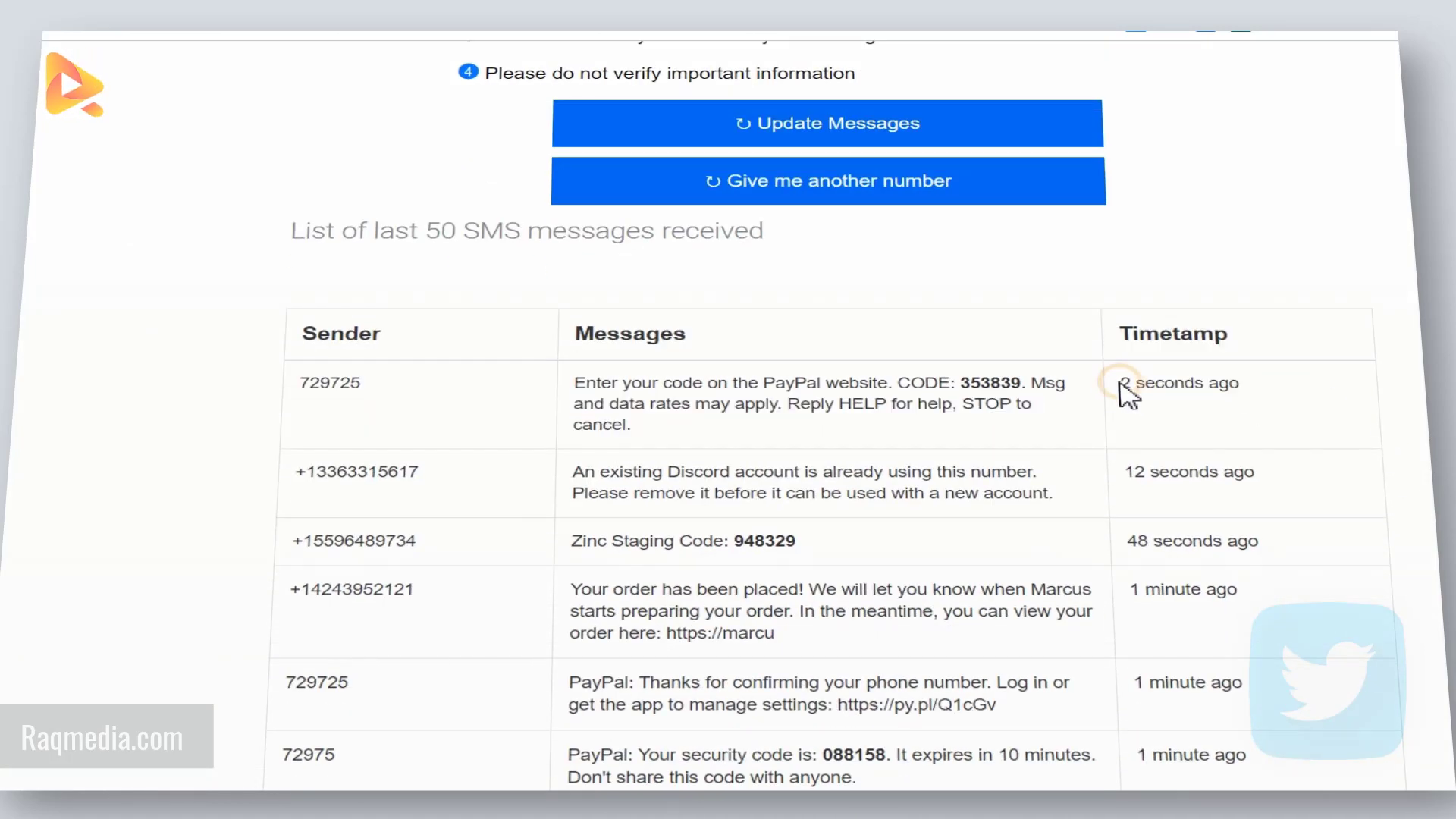
scroll(down, 3)
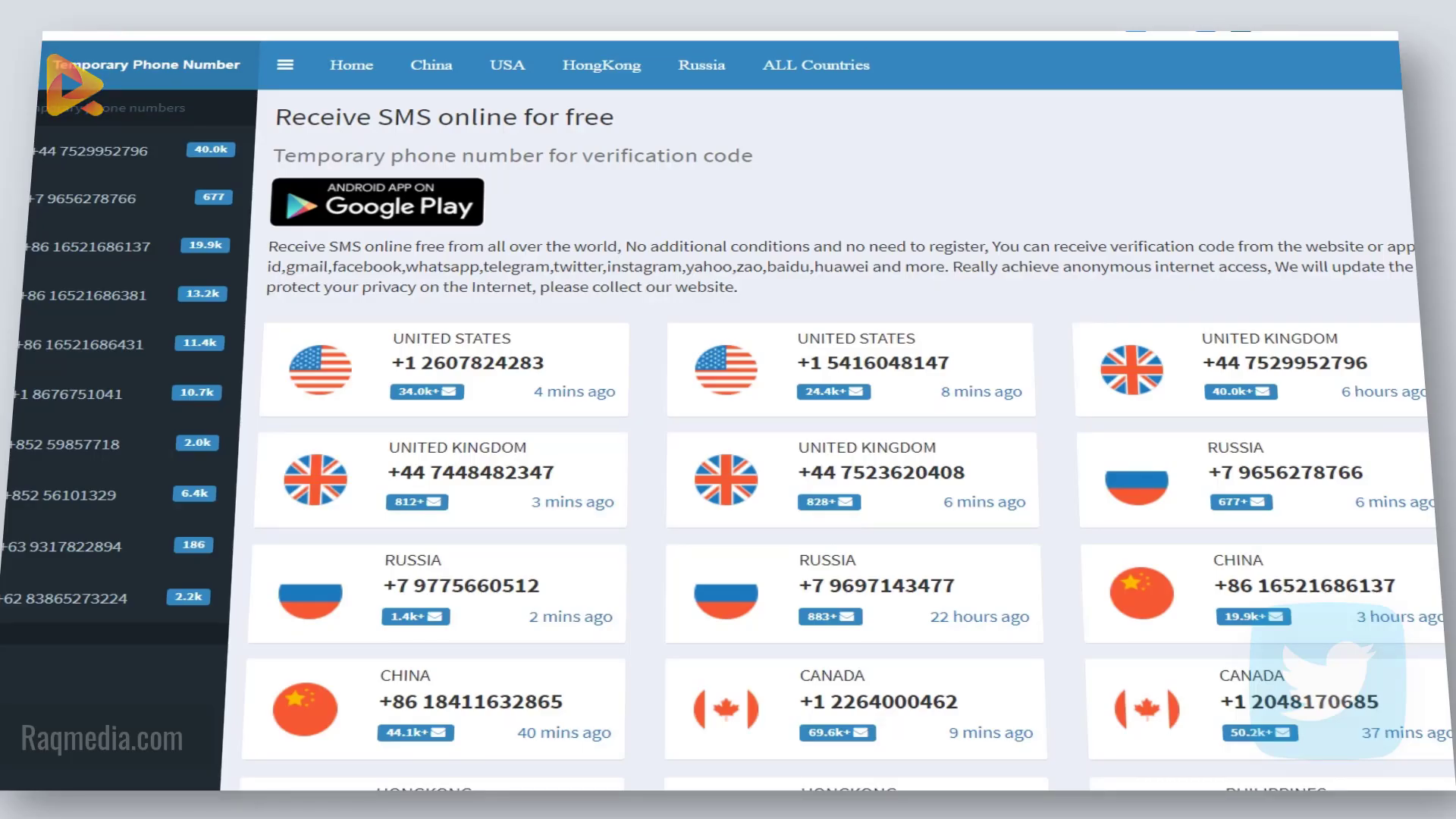
scroll(down, 3)
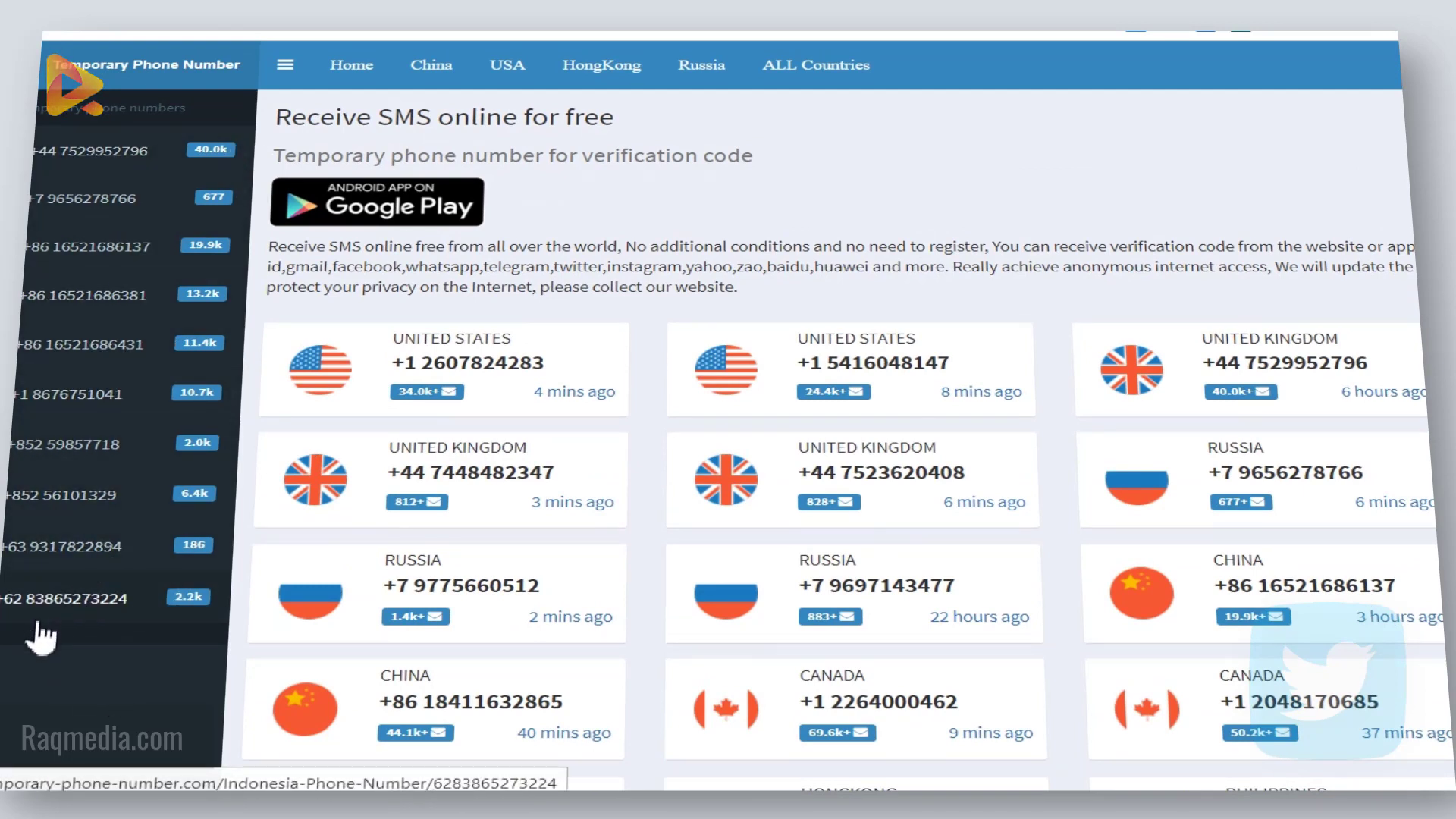
scroll(down, 3)
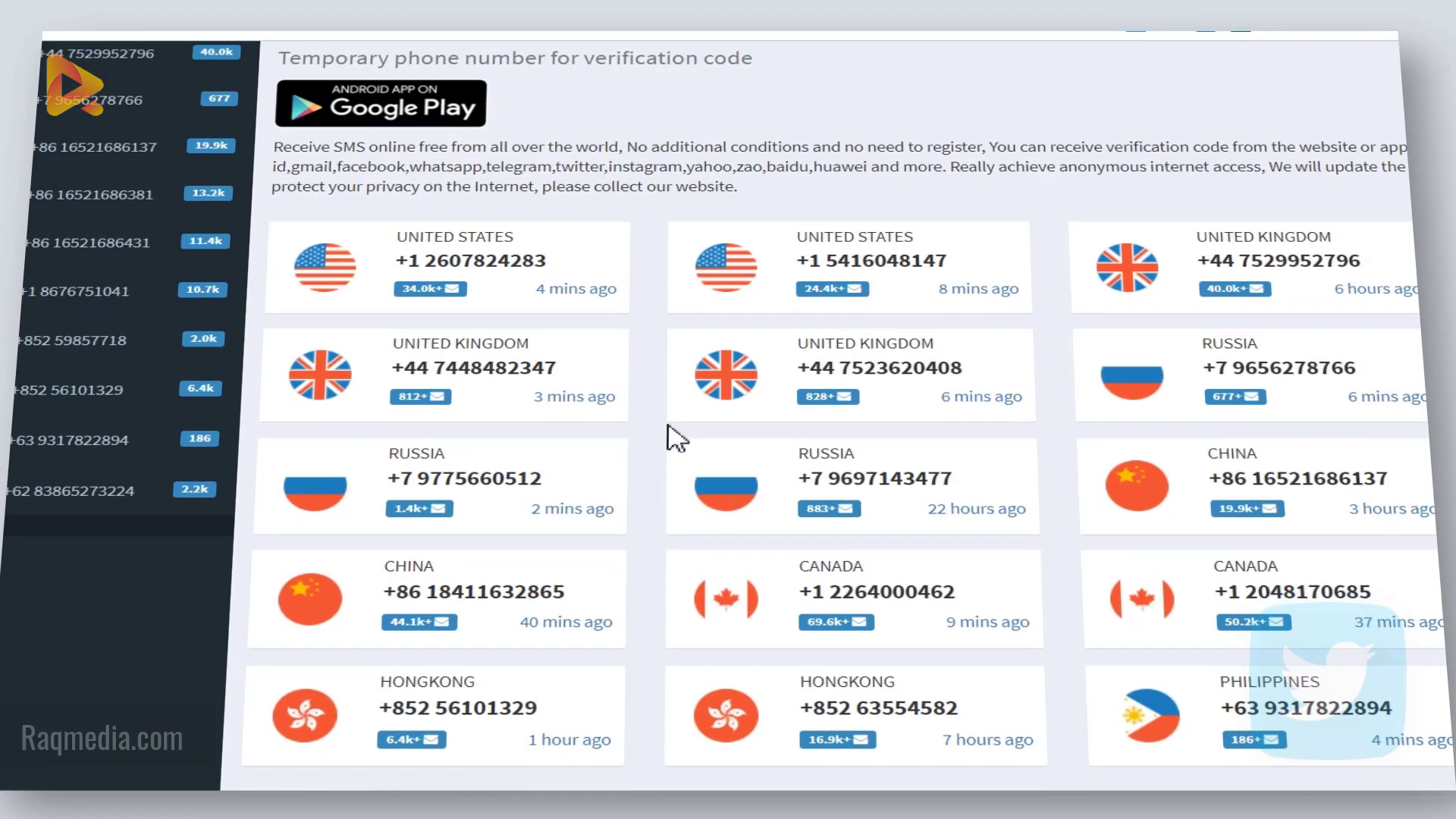
scroll(down, 3)
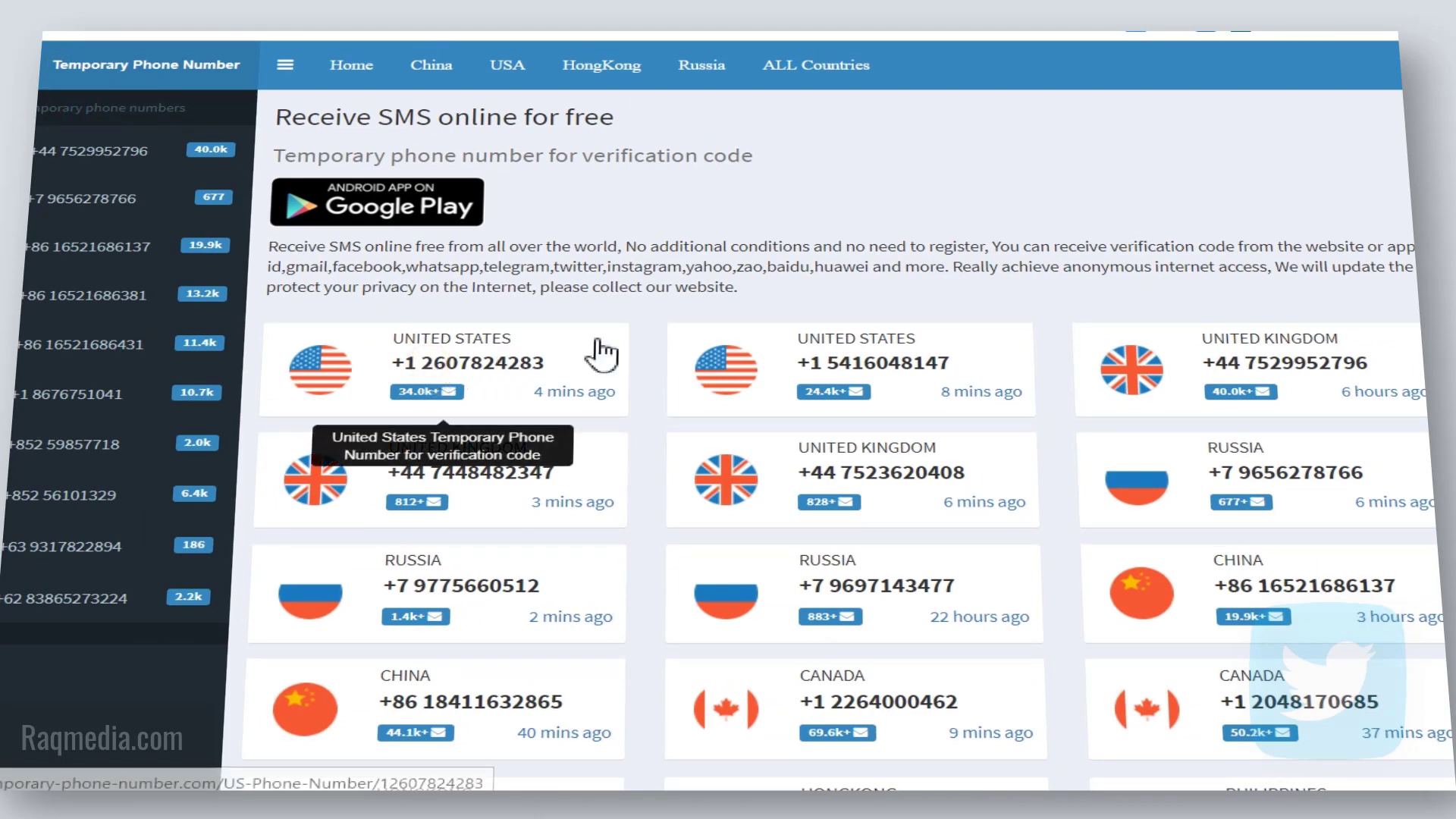
click(452, 363)
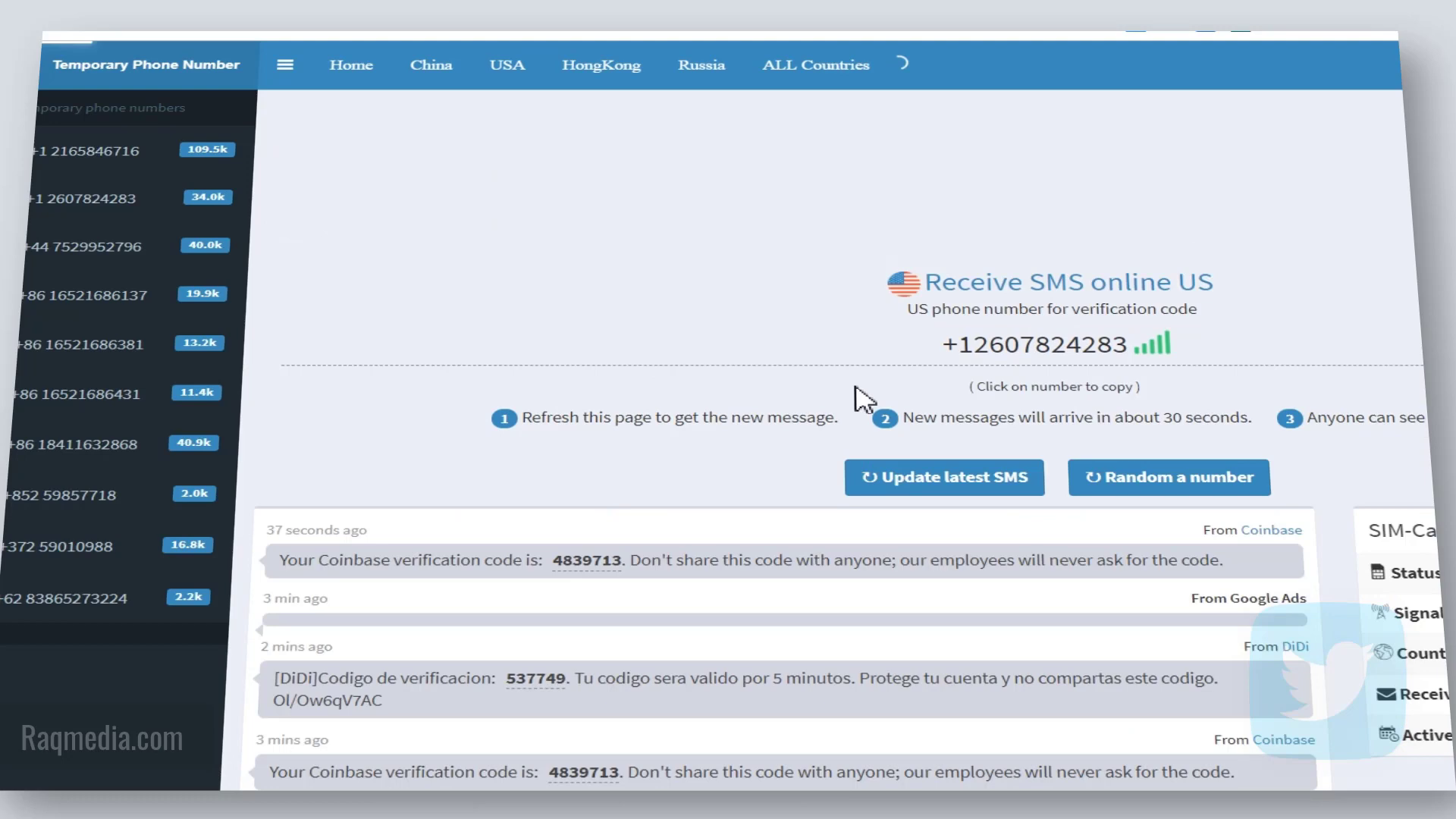
mouse_move(1333, 502)
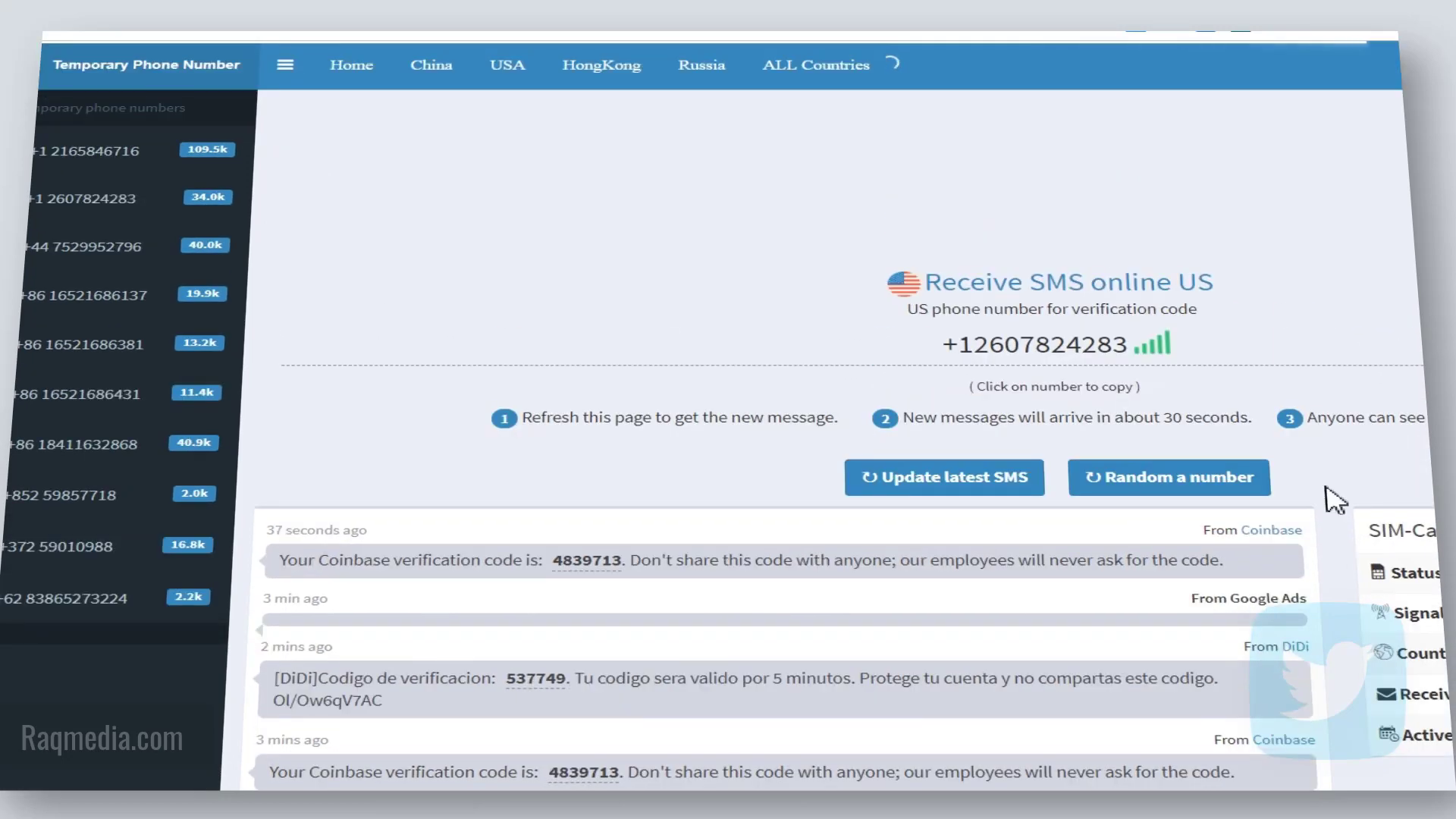
scroll(down, 3)
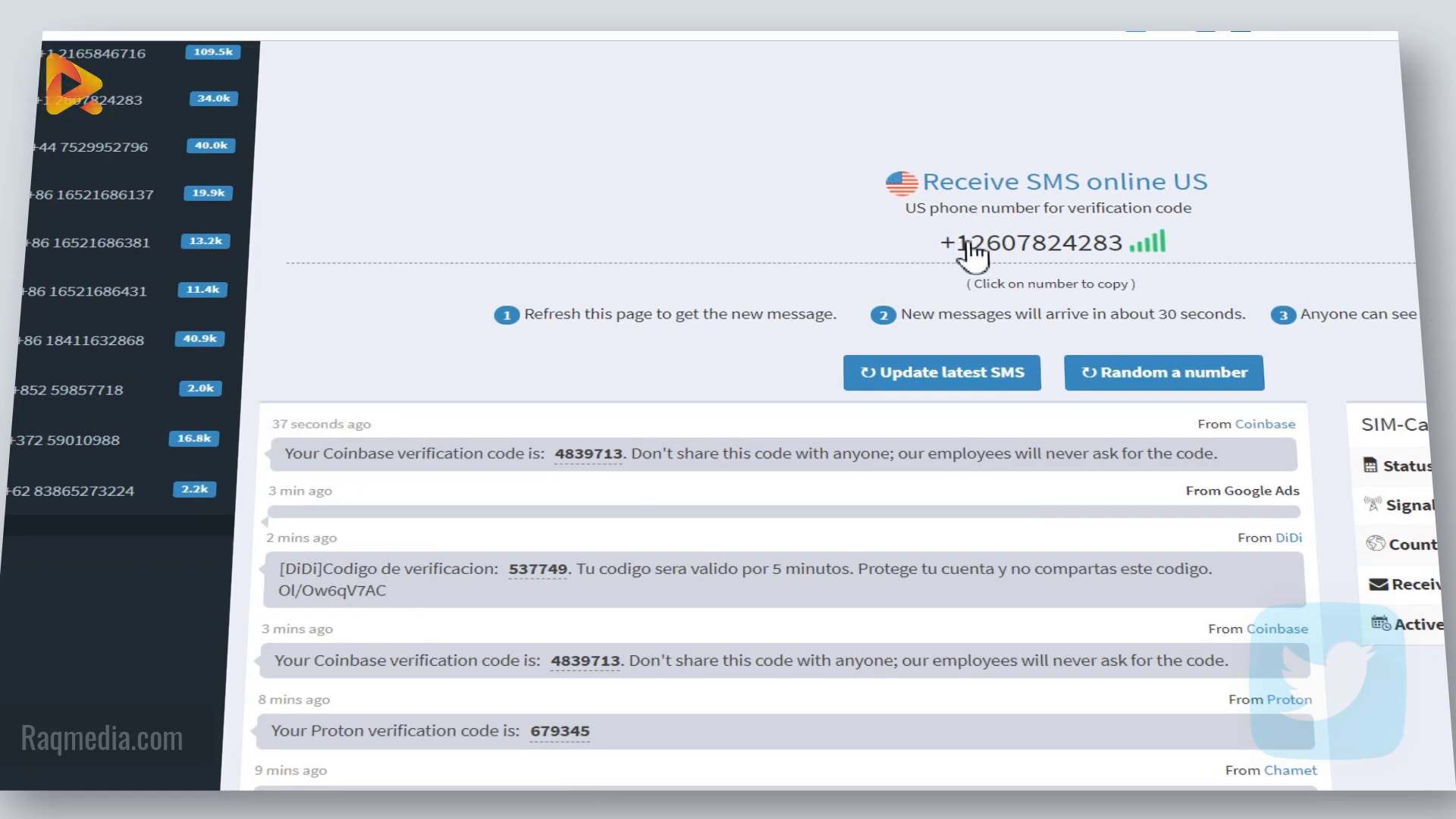
click(1034, 242)
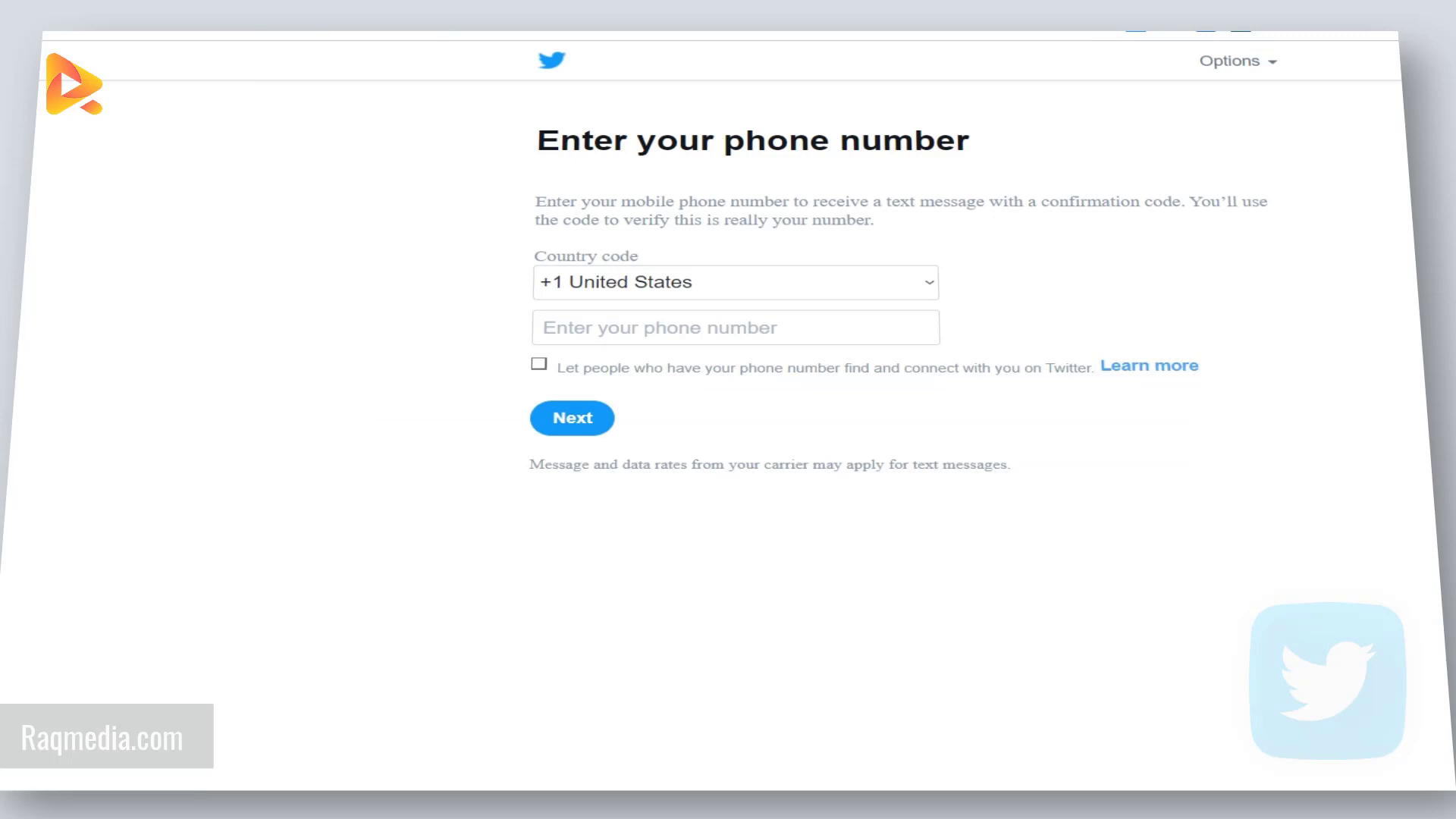
right_click(808, 326)
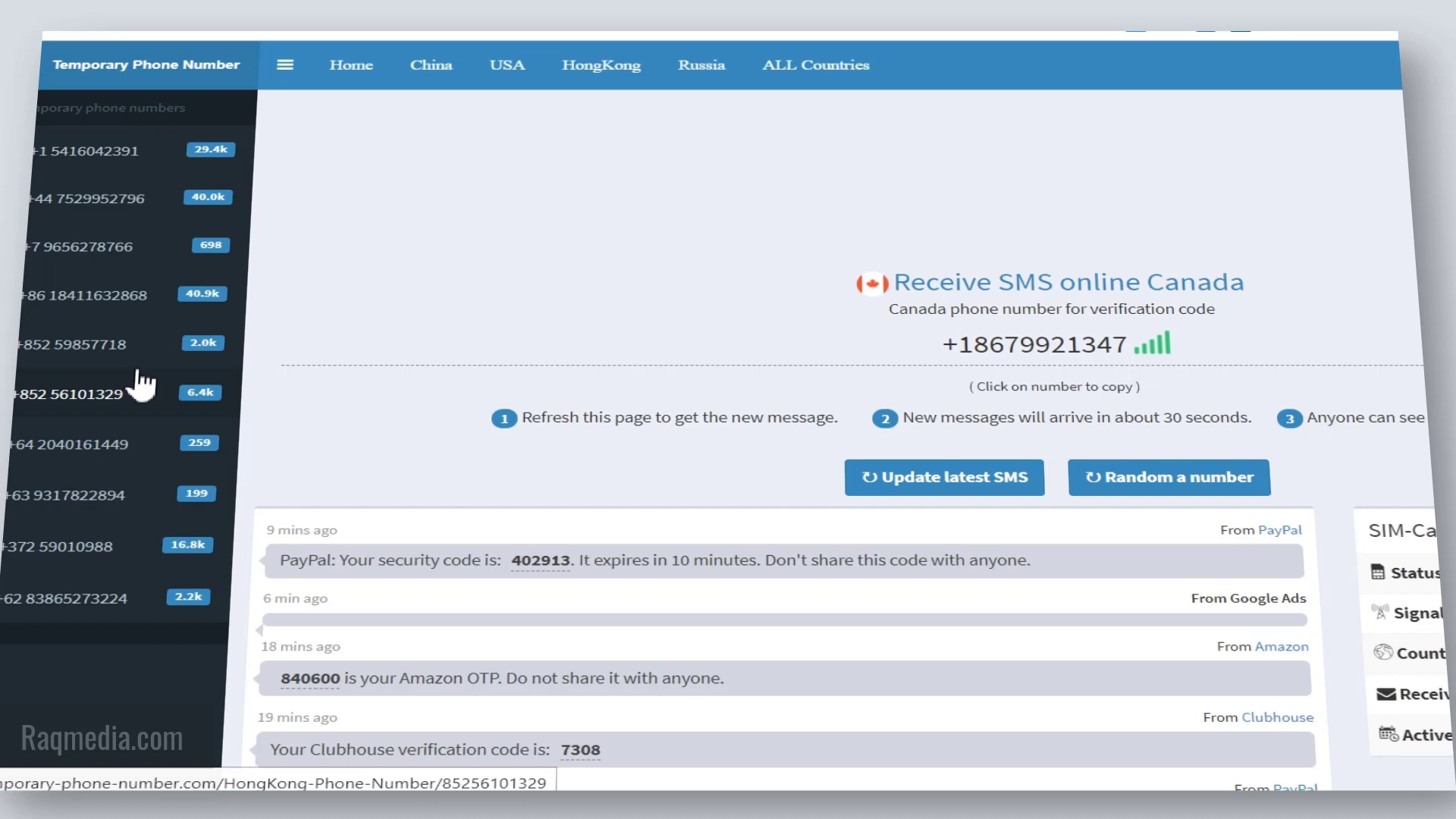
click(1038, 344)
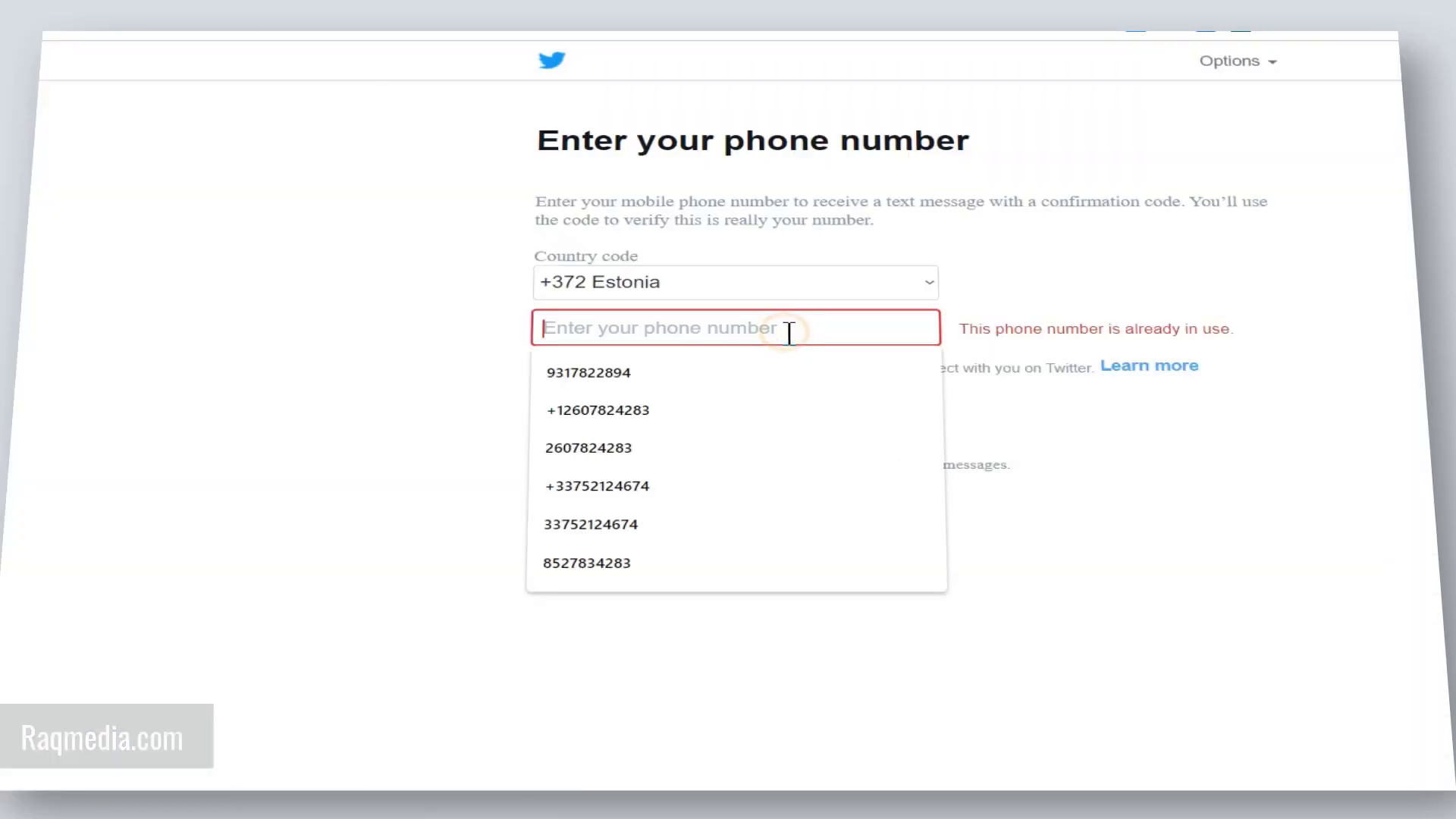
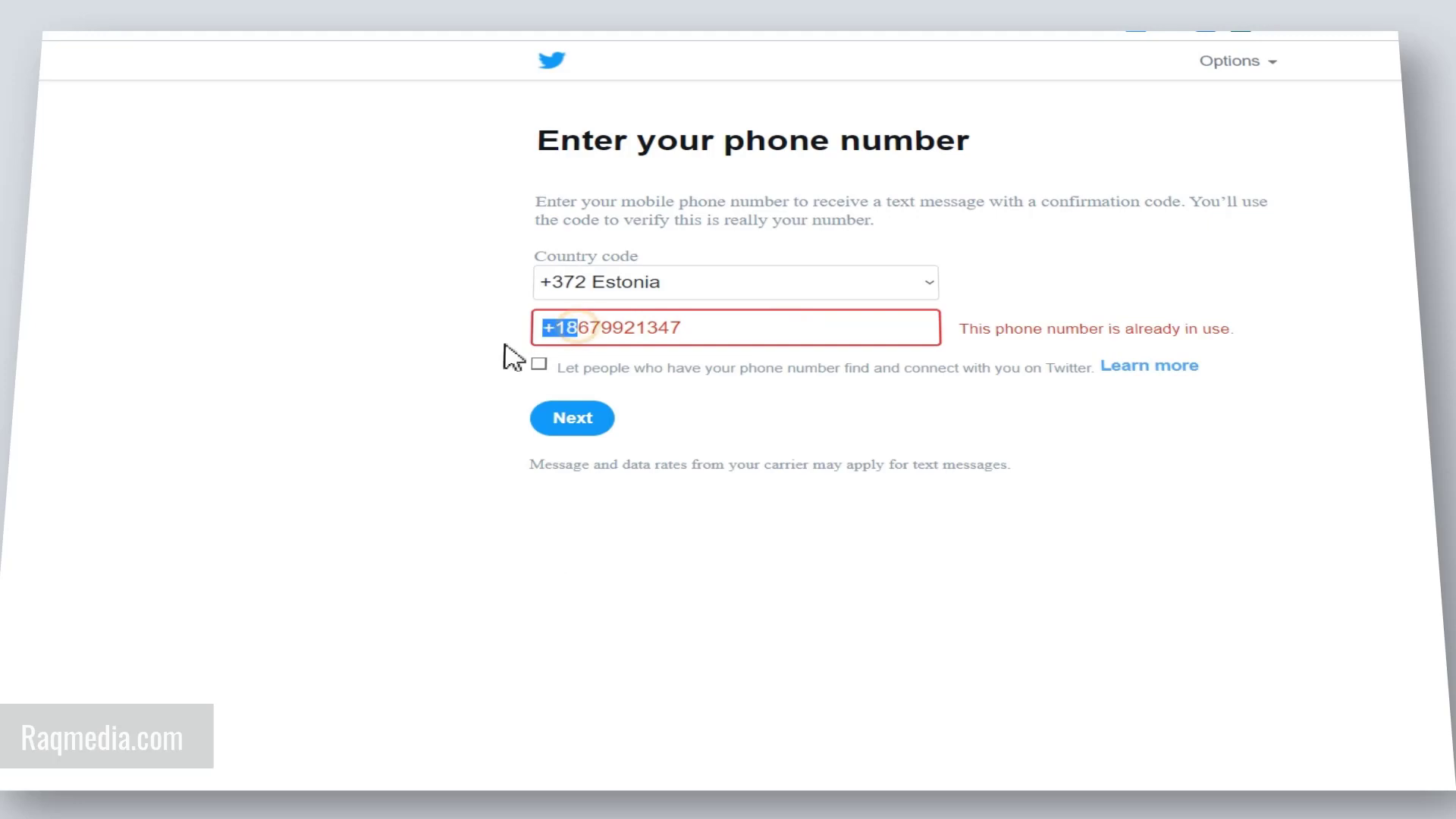
click(733, 281)
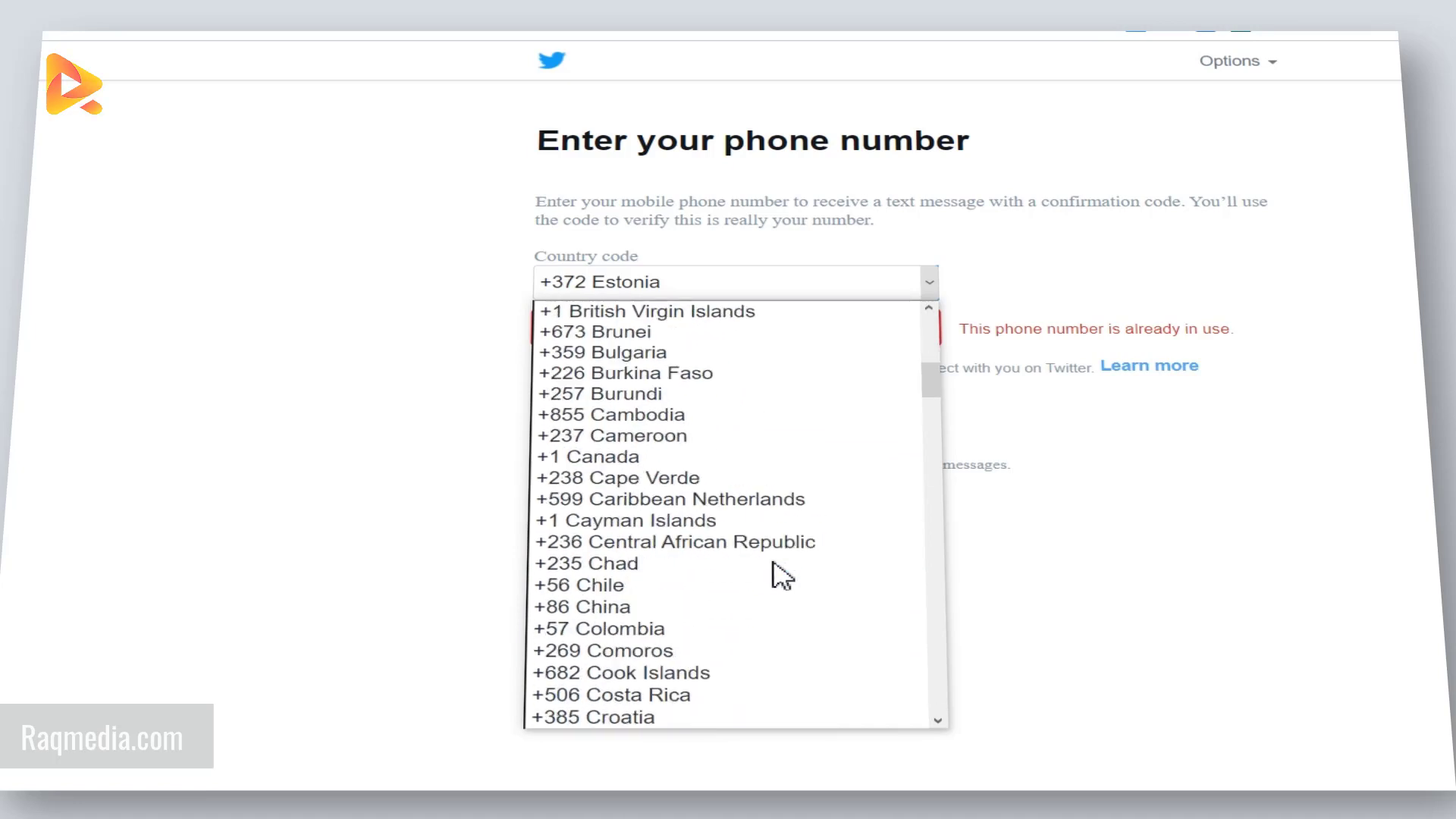
click(587, 456)
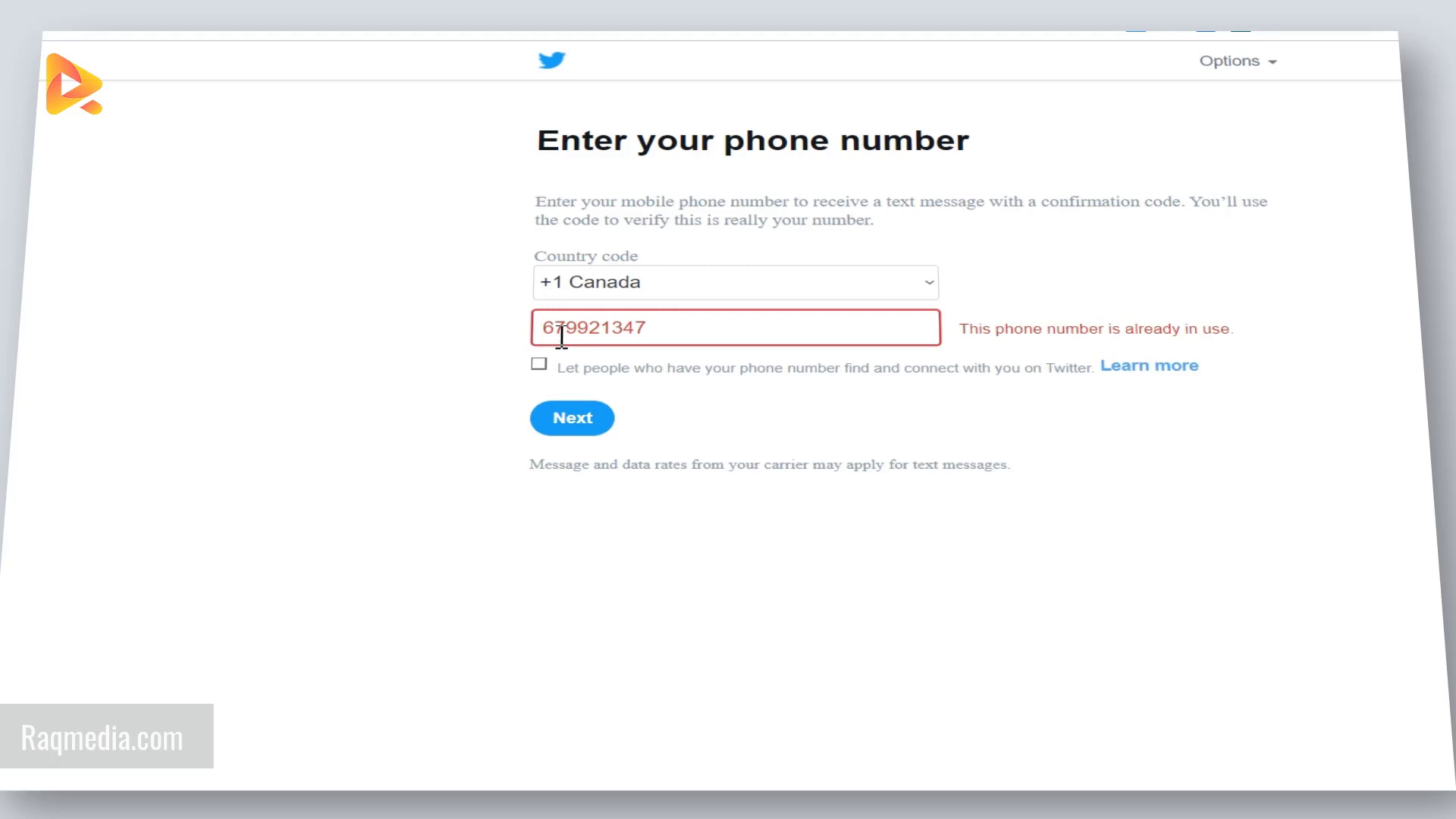
text(+18)
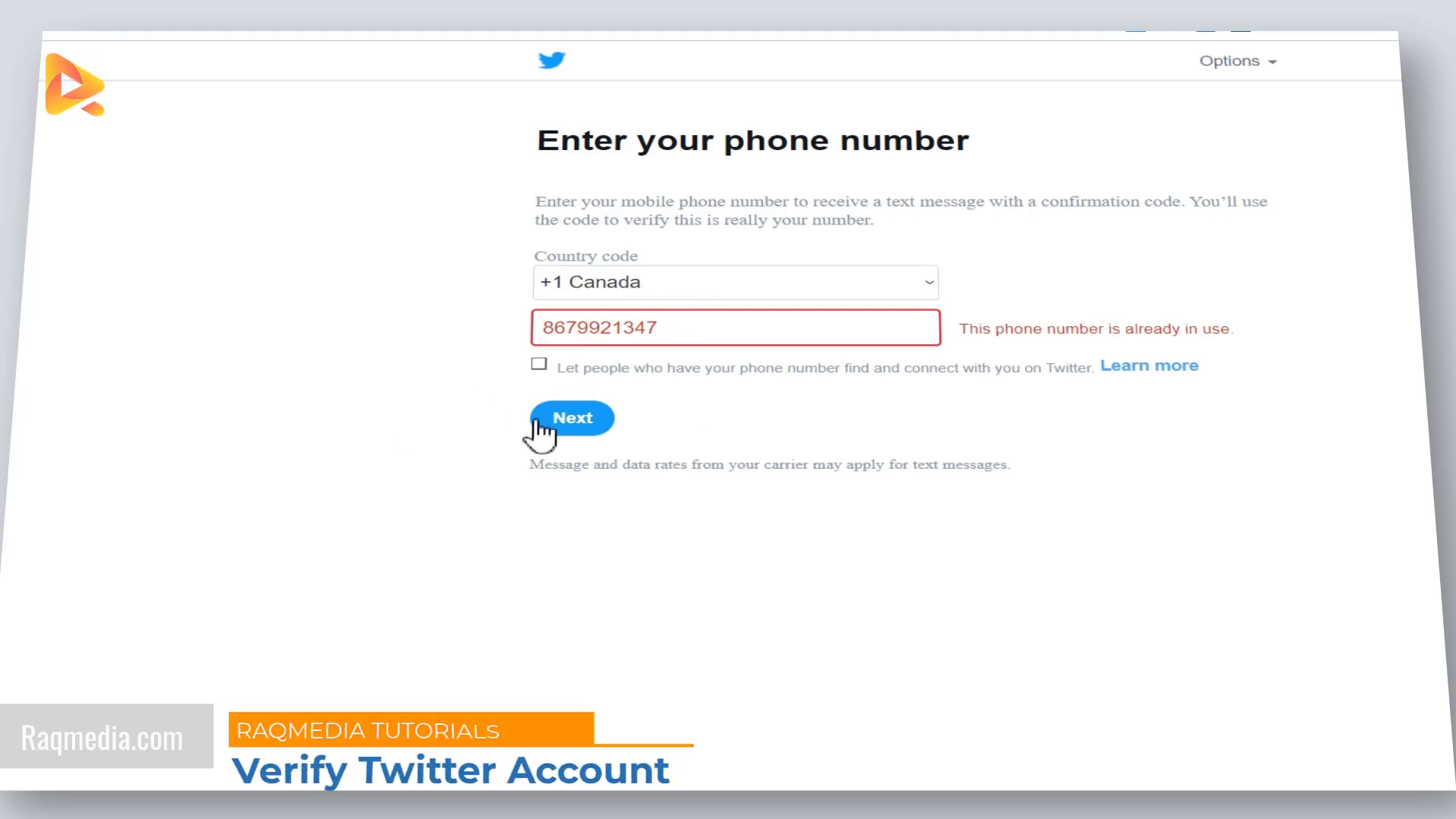
mouse_move(301, 437)
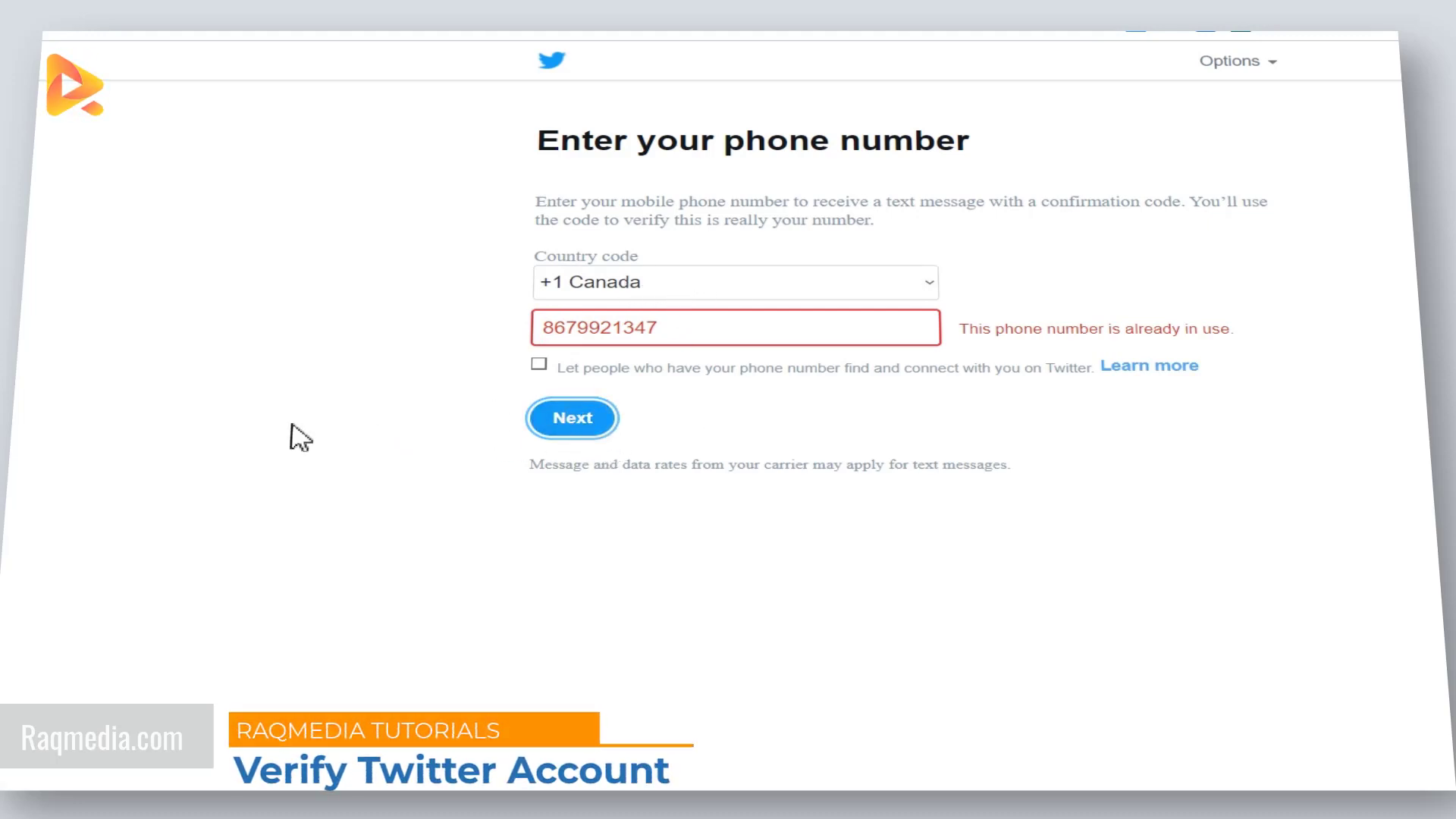
click(572, 417)
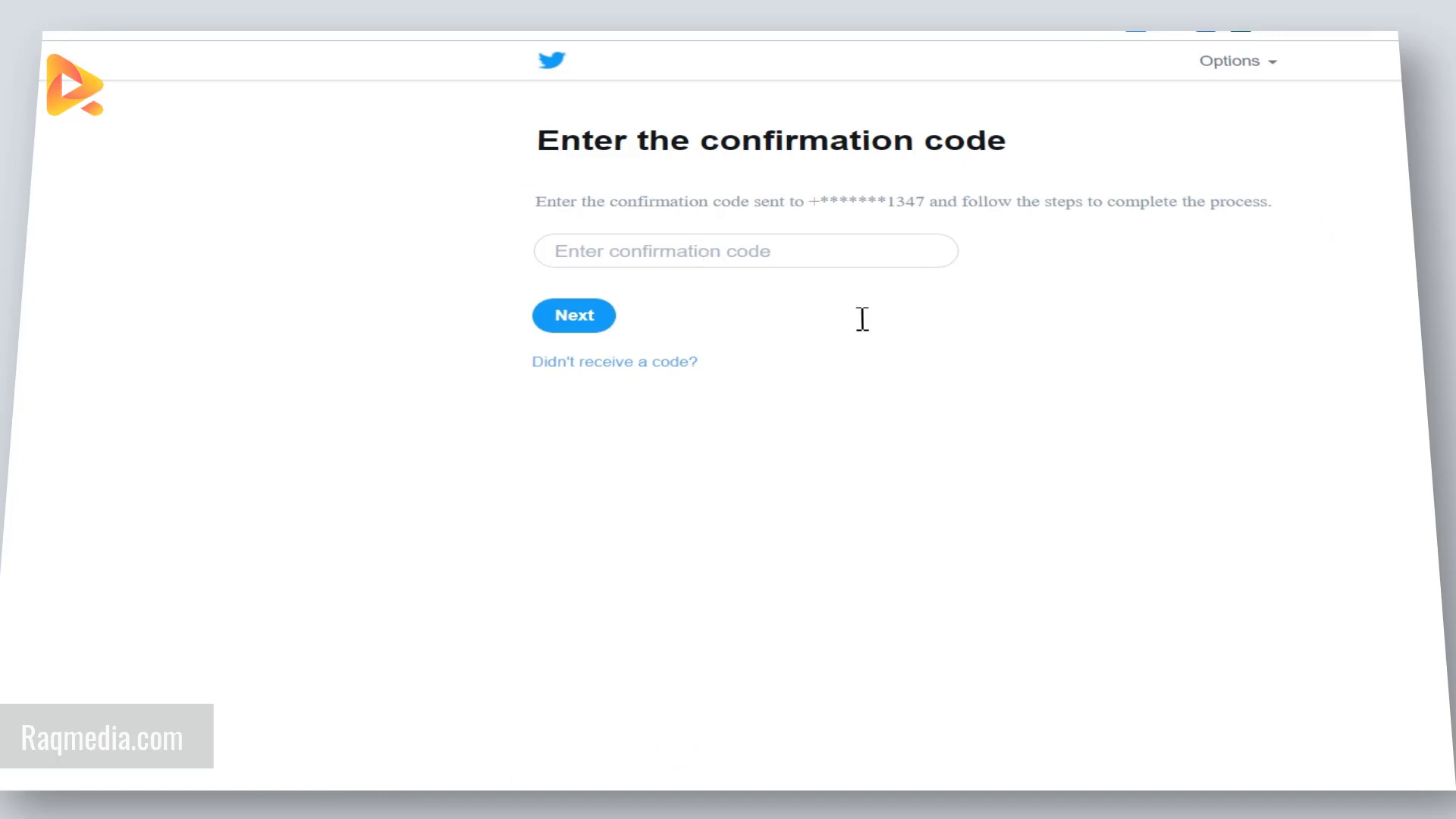
mouse_move(1277, 476)
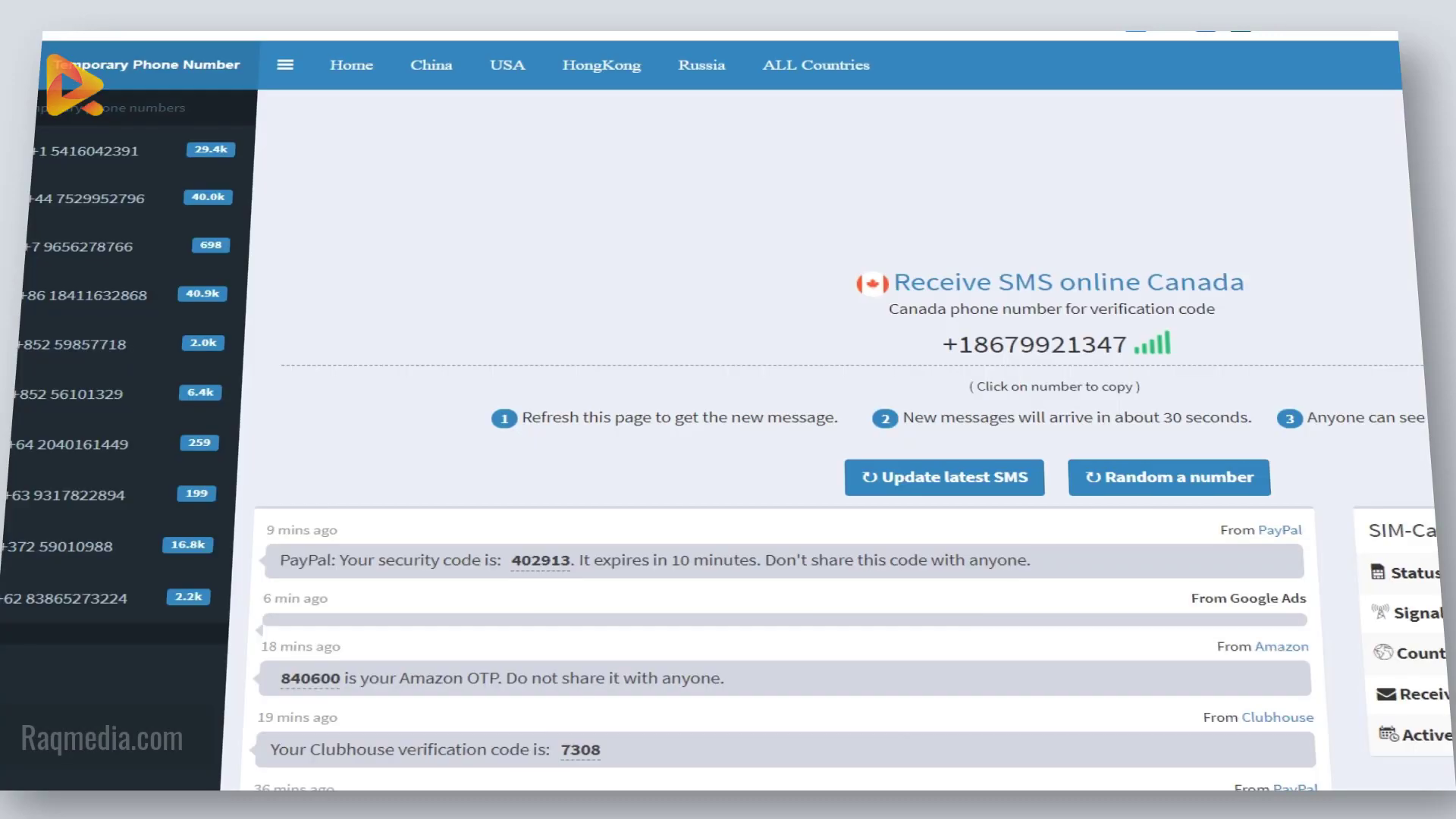
Scroll the Canada number's inbox to look for Twitter's code
scroll(down, 3)
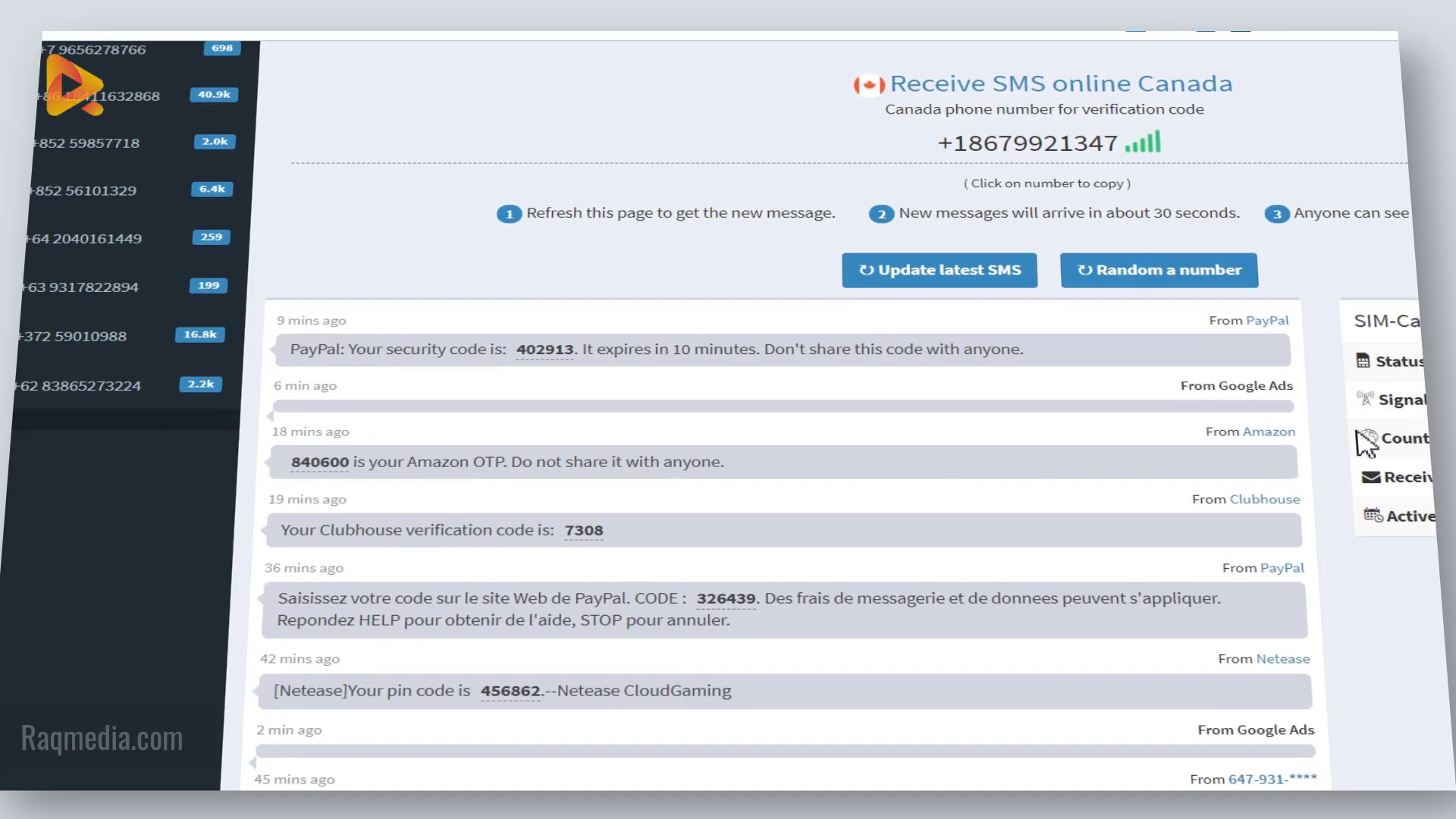
mouse_move(1378, 304)
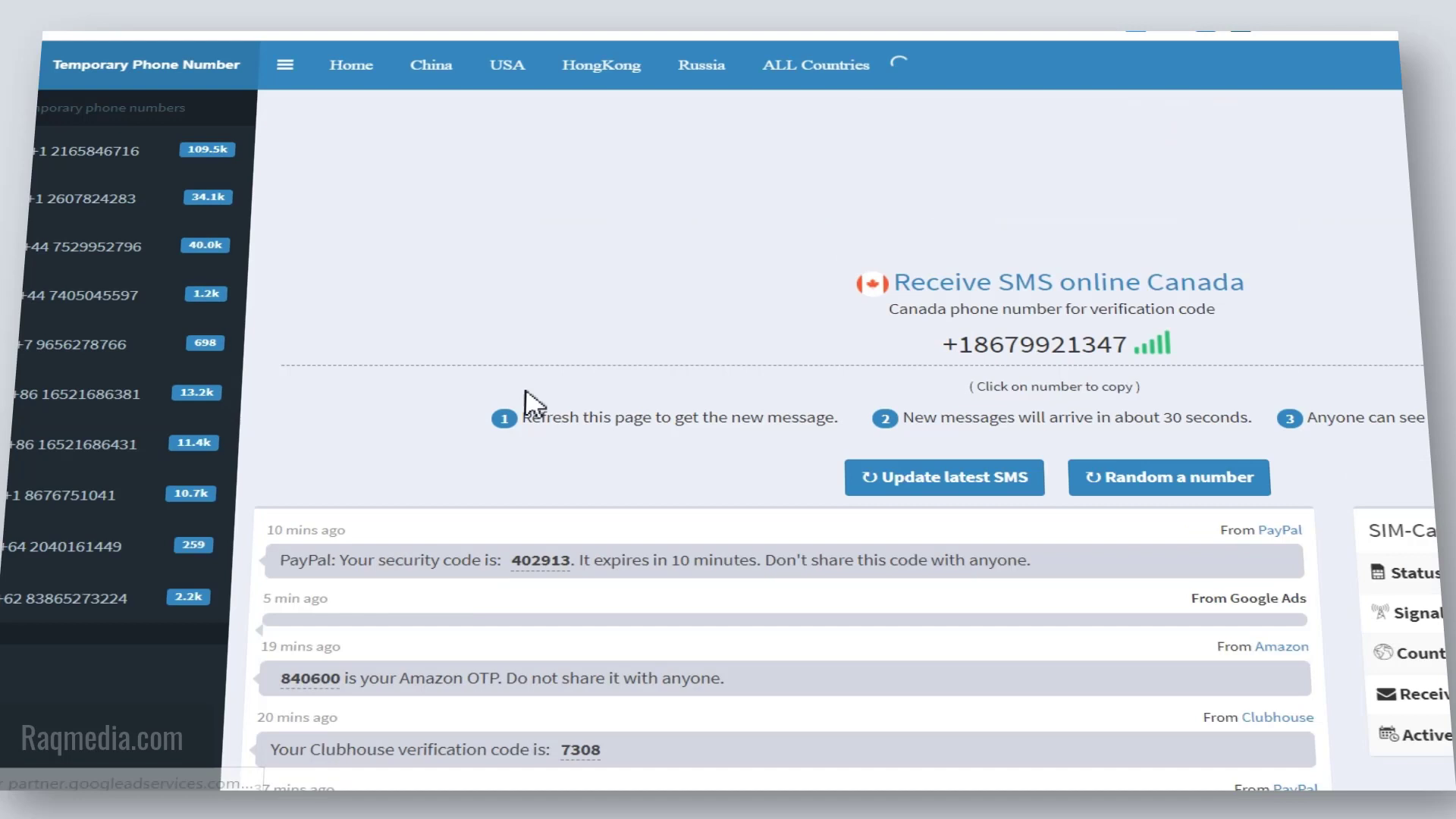
mouse_move(390, 425)
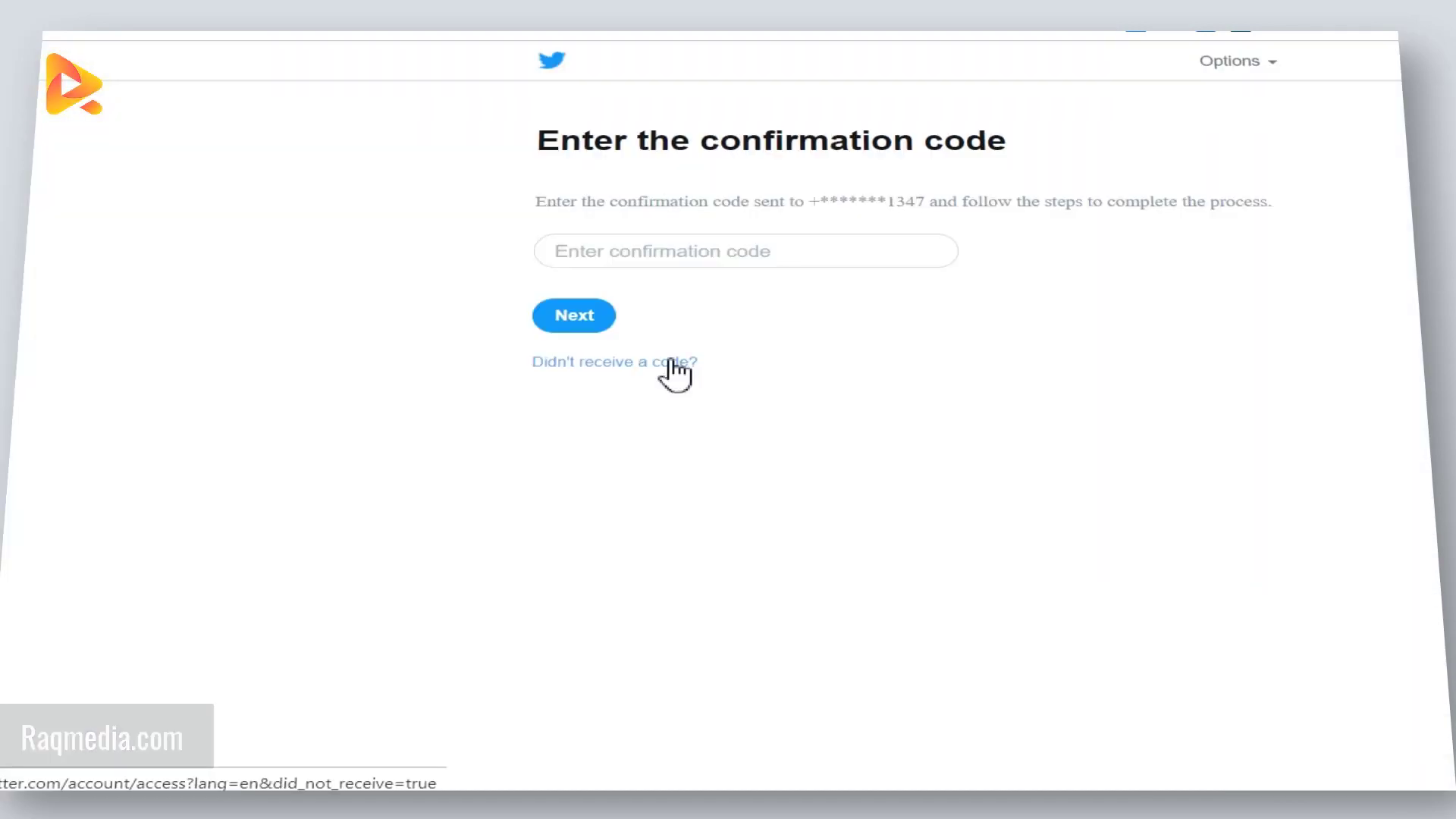
mouse_move(1229, 386)
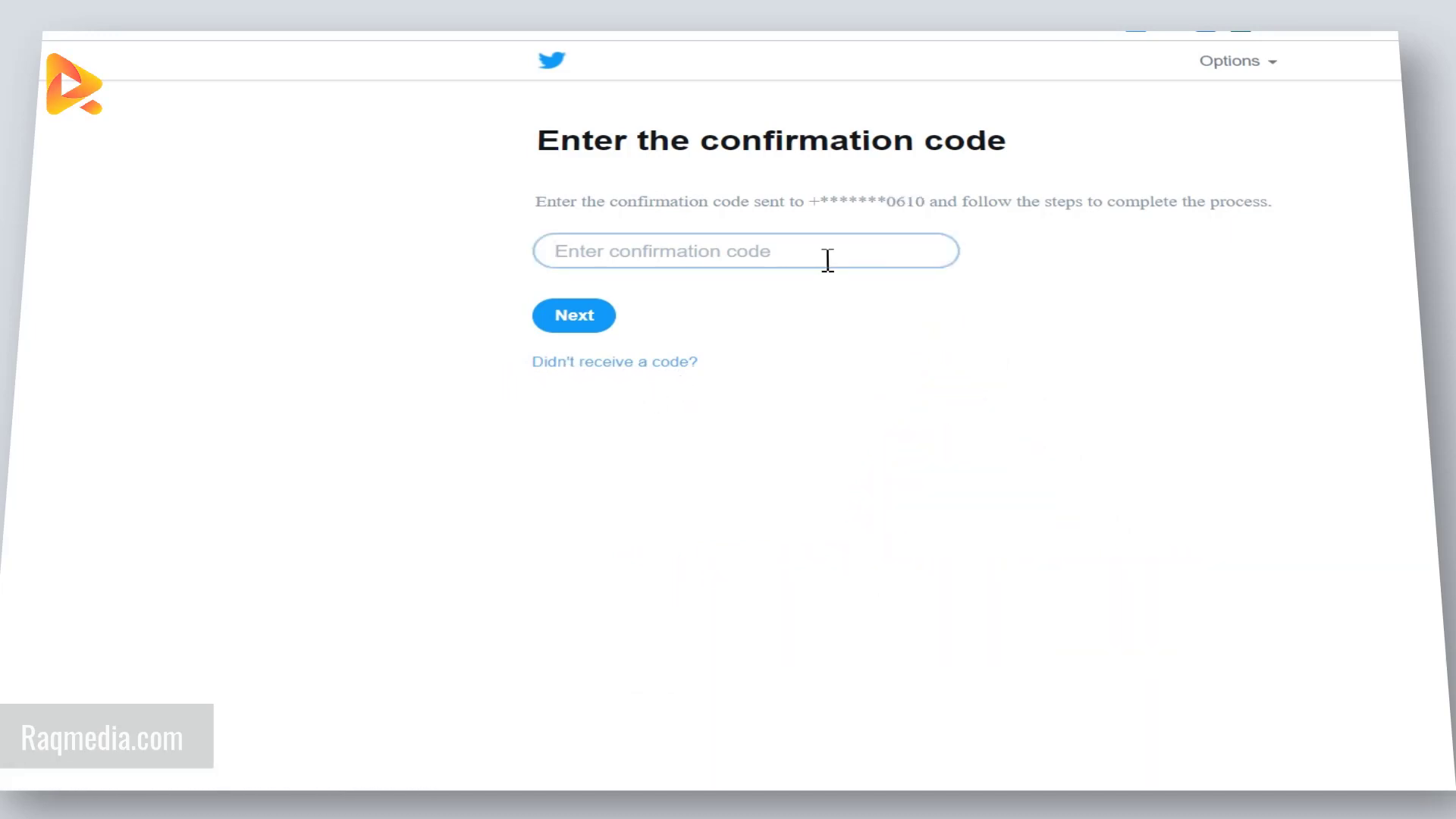
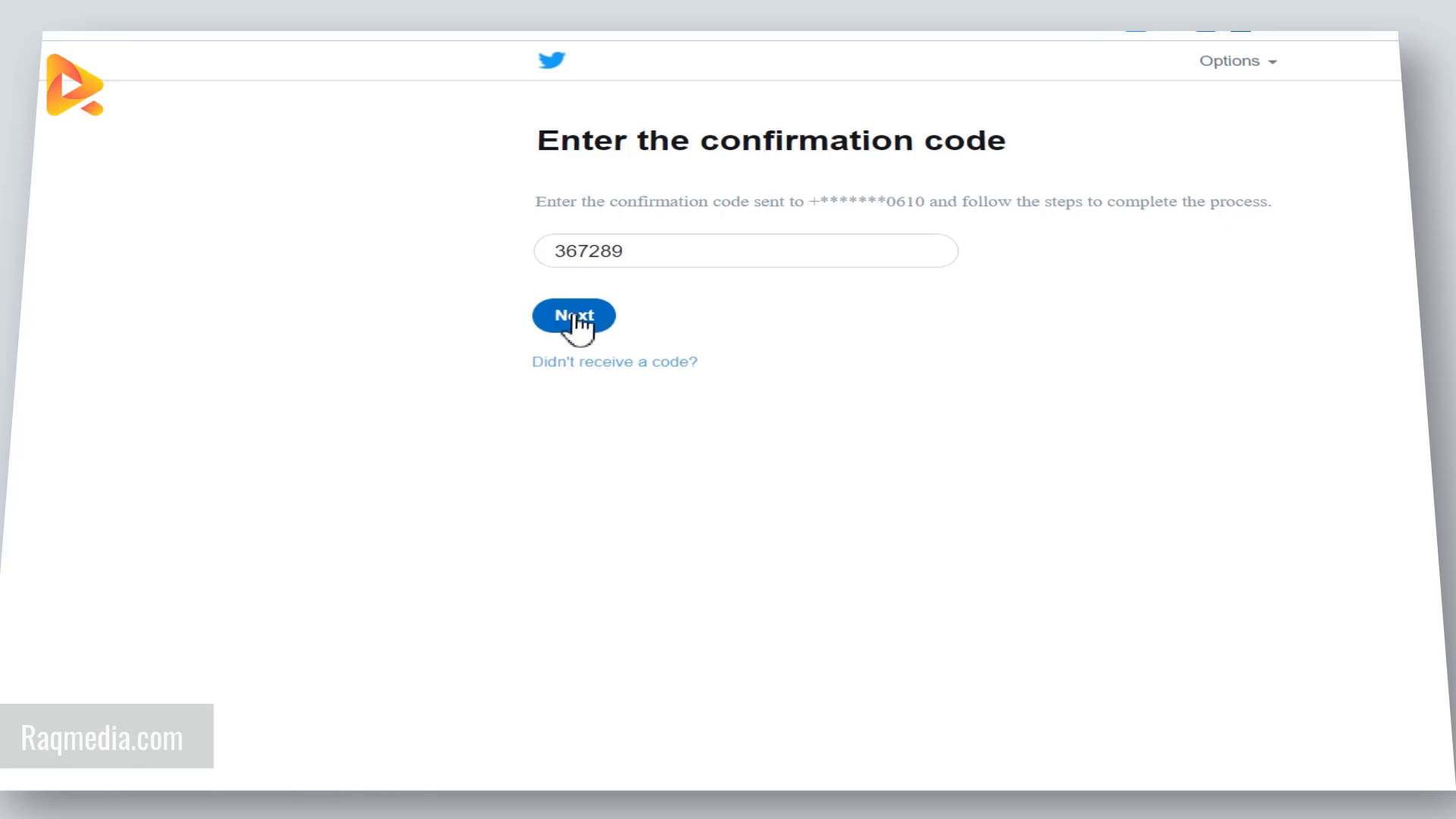
click(572, 316)
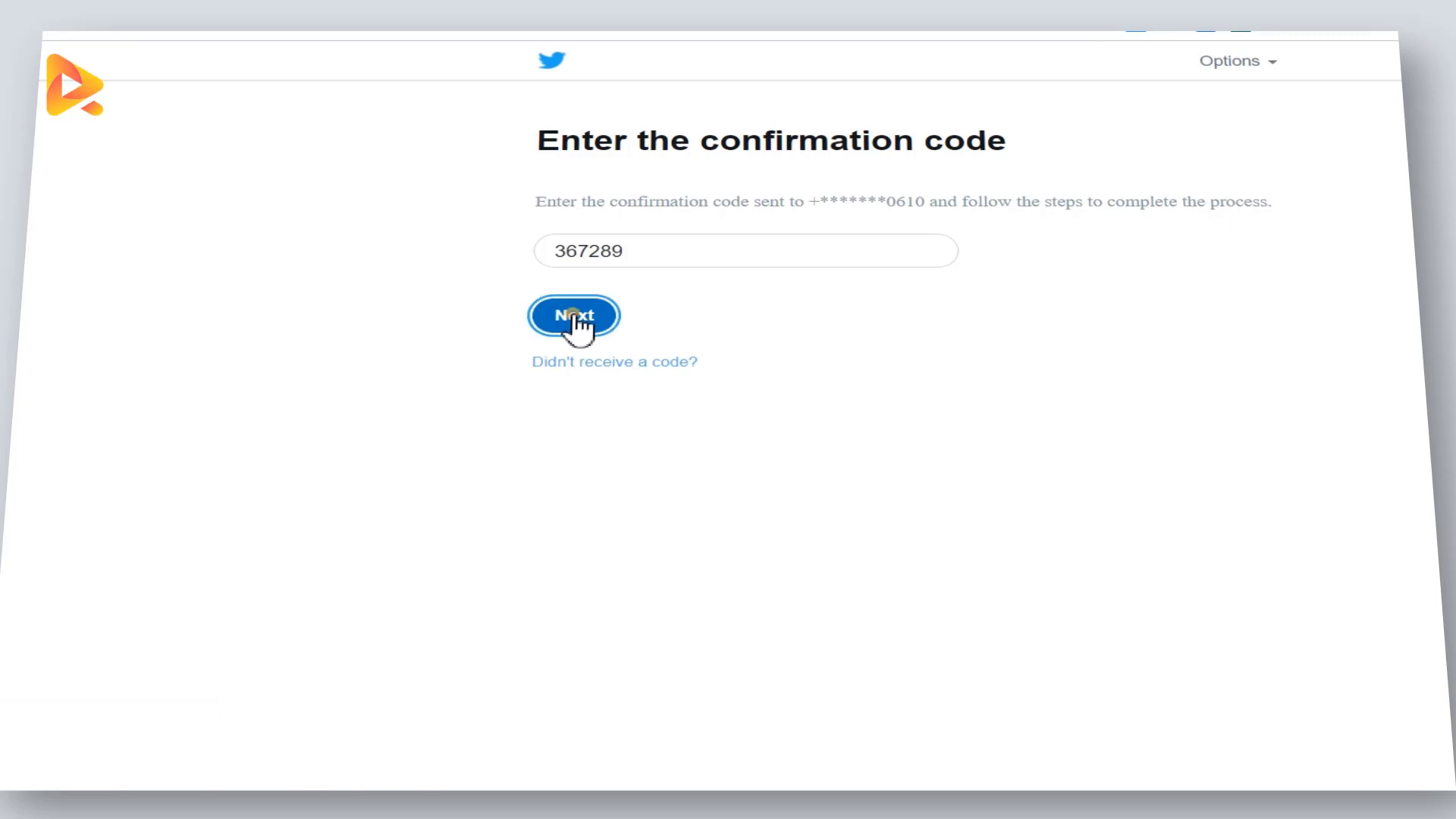
click(574, 315)
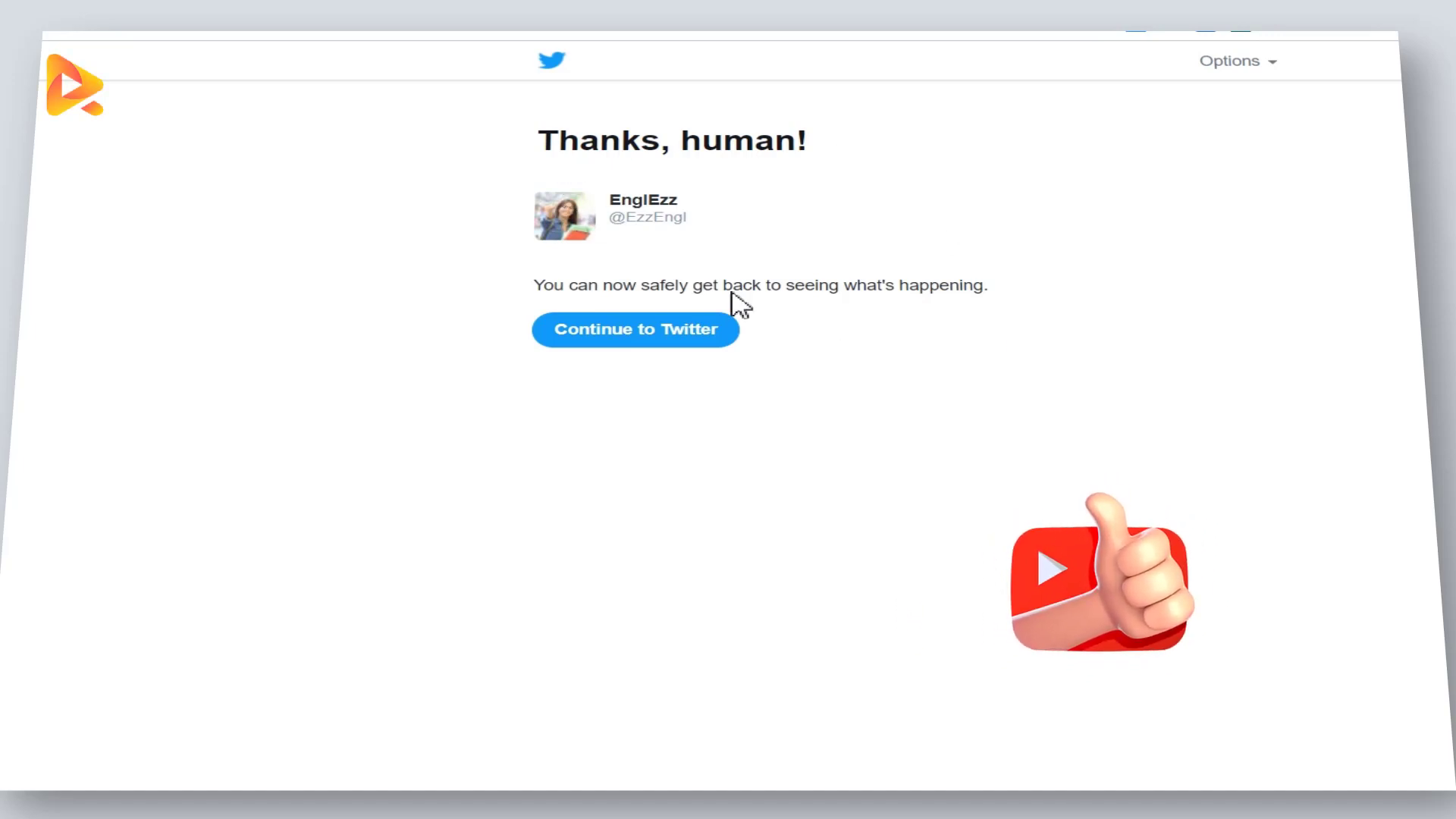
mouse_move(818, 288)
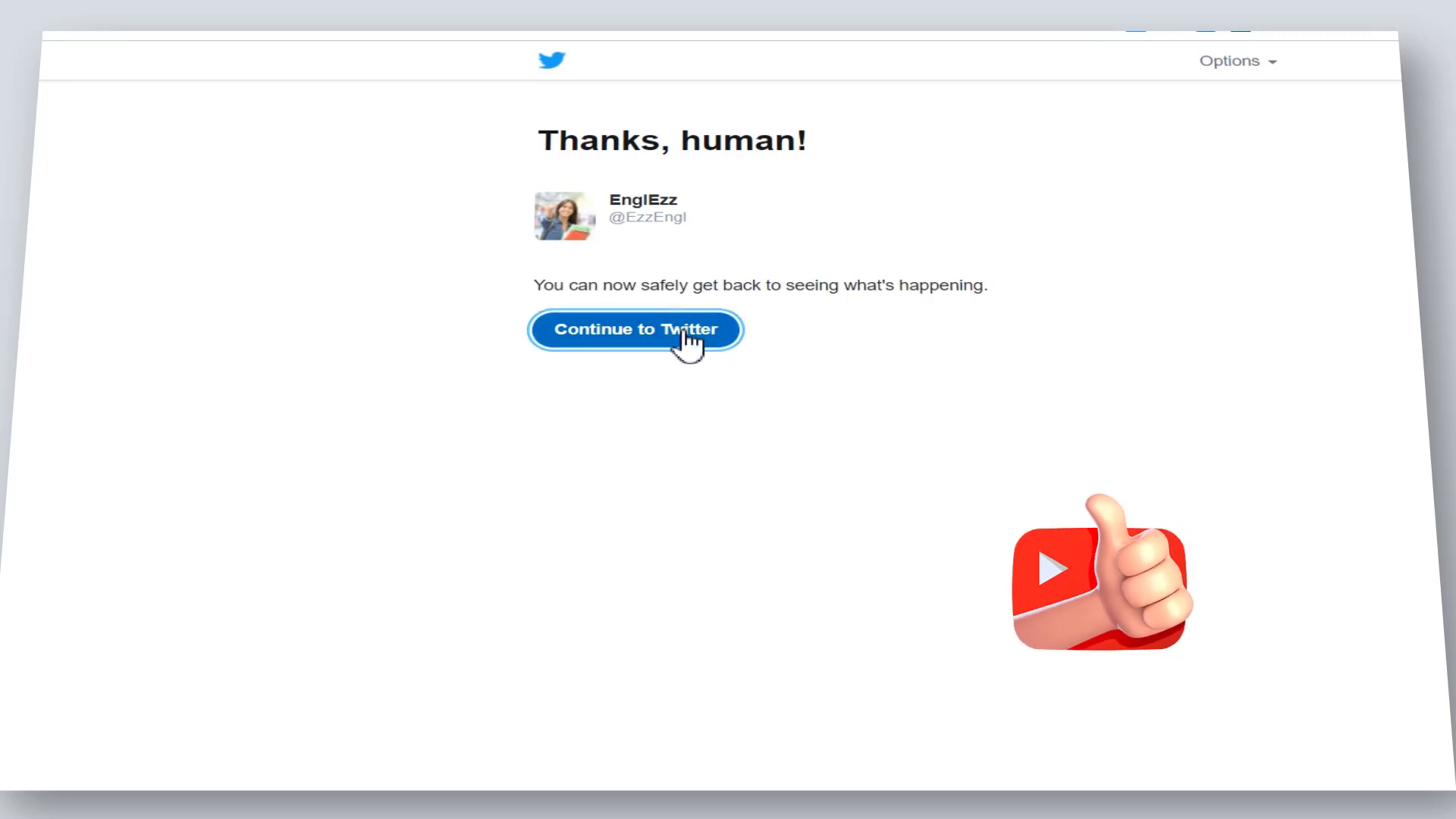
click(635, 330)
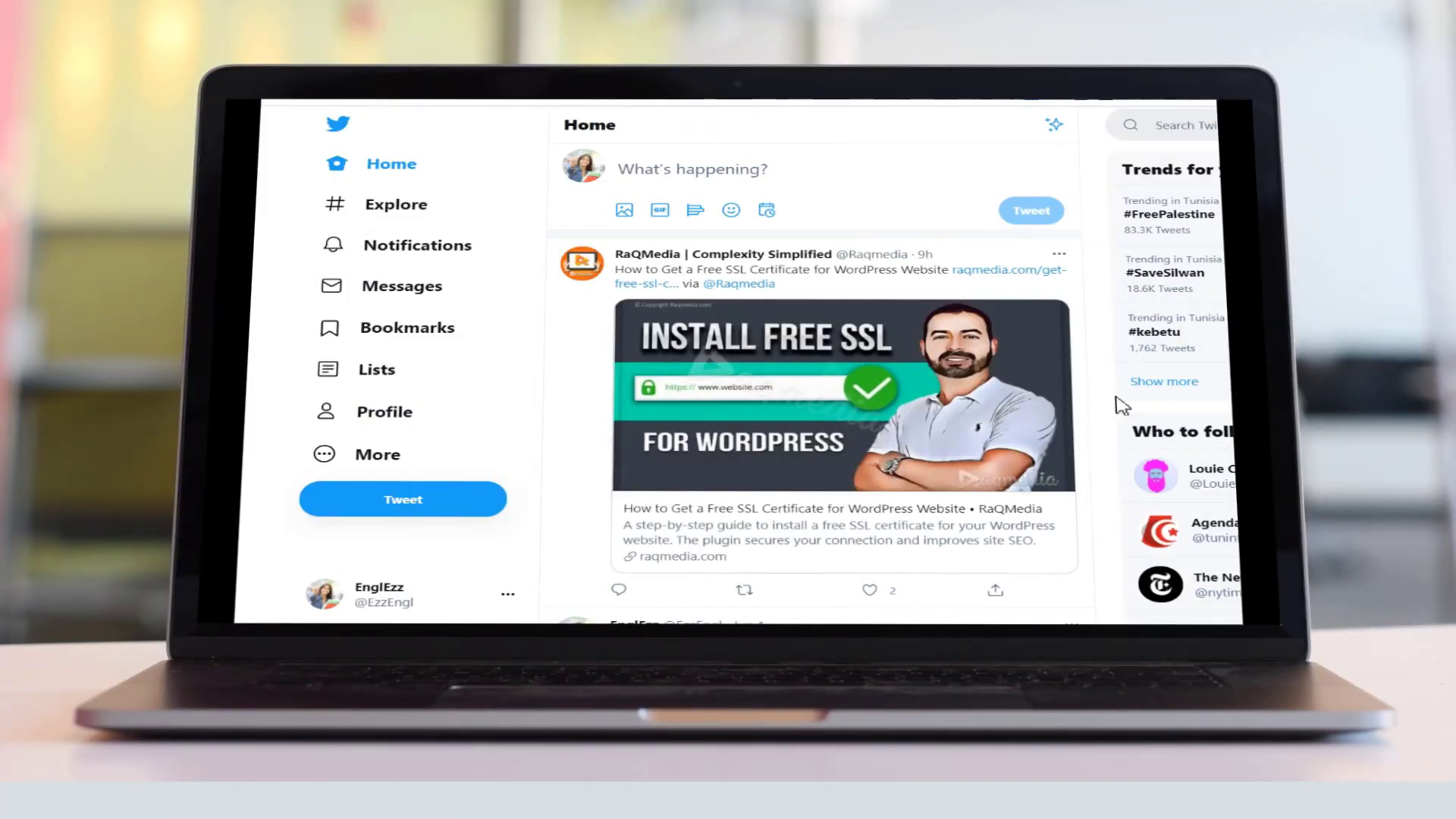
Like RaQMedia's tweet about installing free SSL for WordPress
scroll(down, 3)
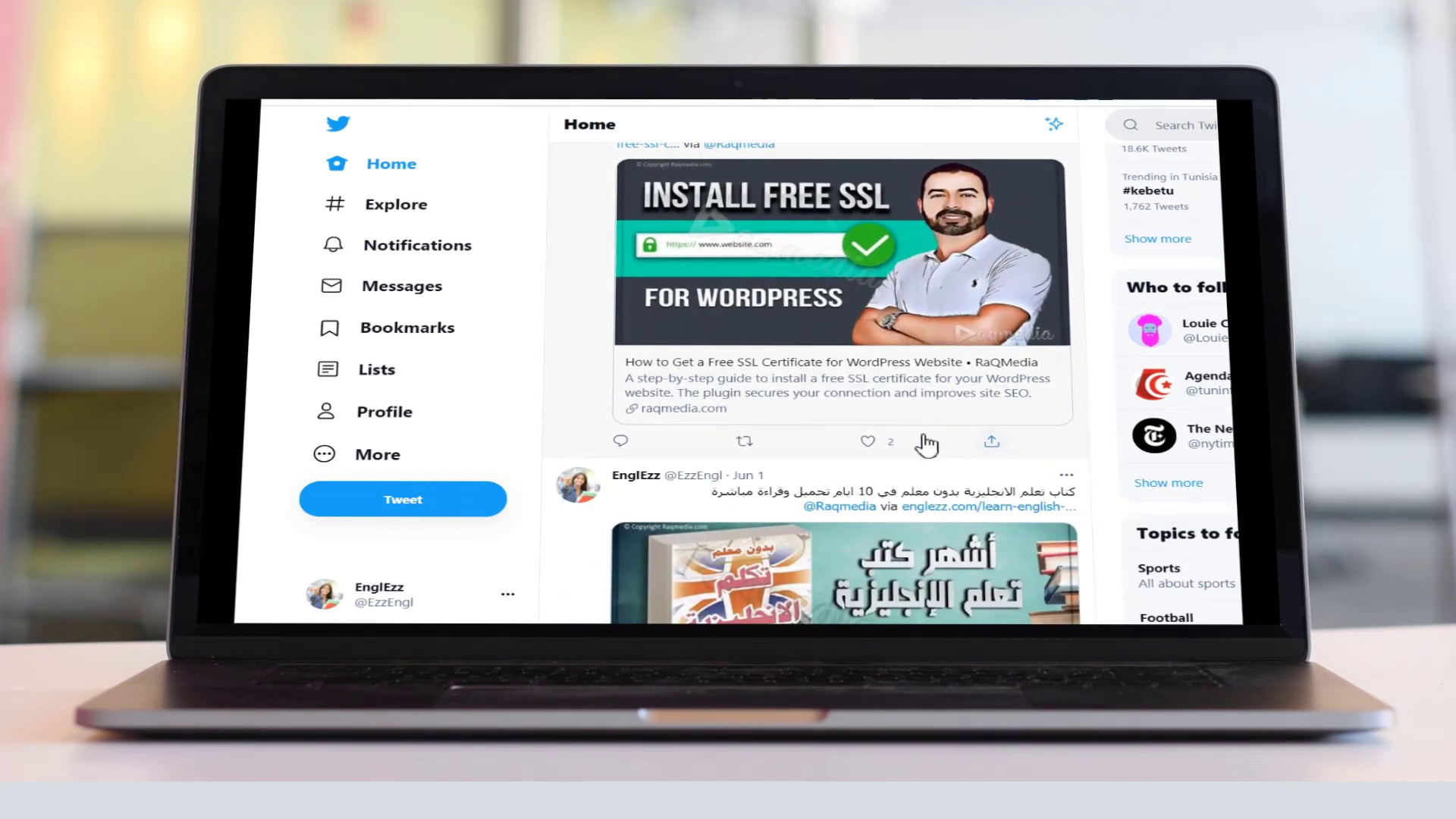
click(866, 441)
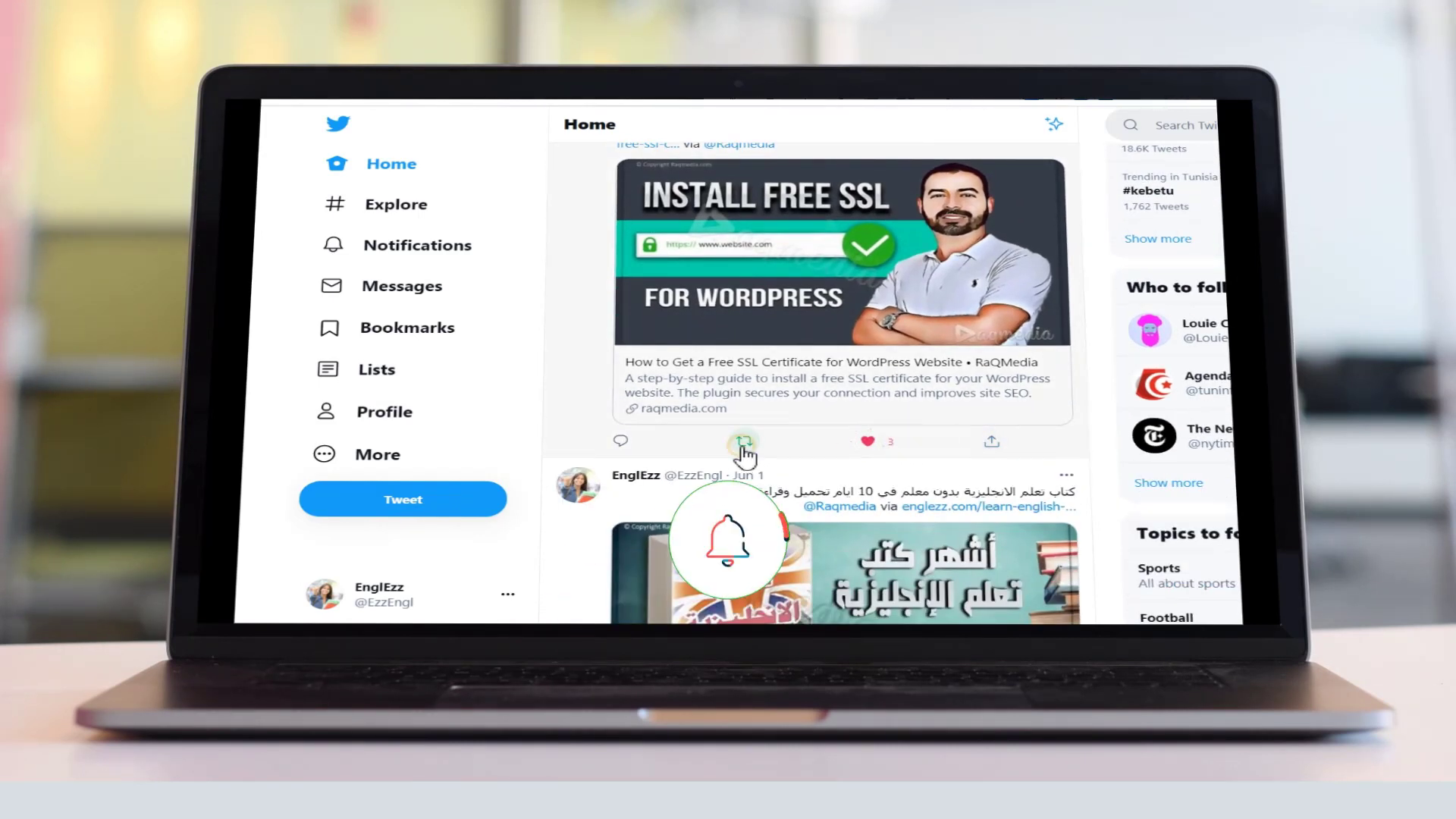
click(744, 441)
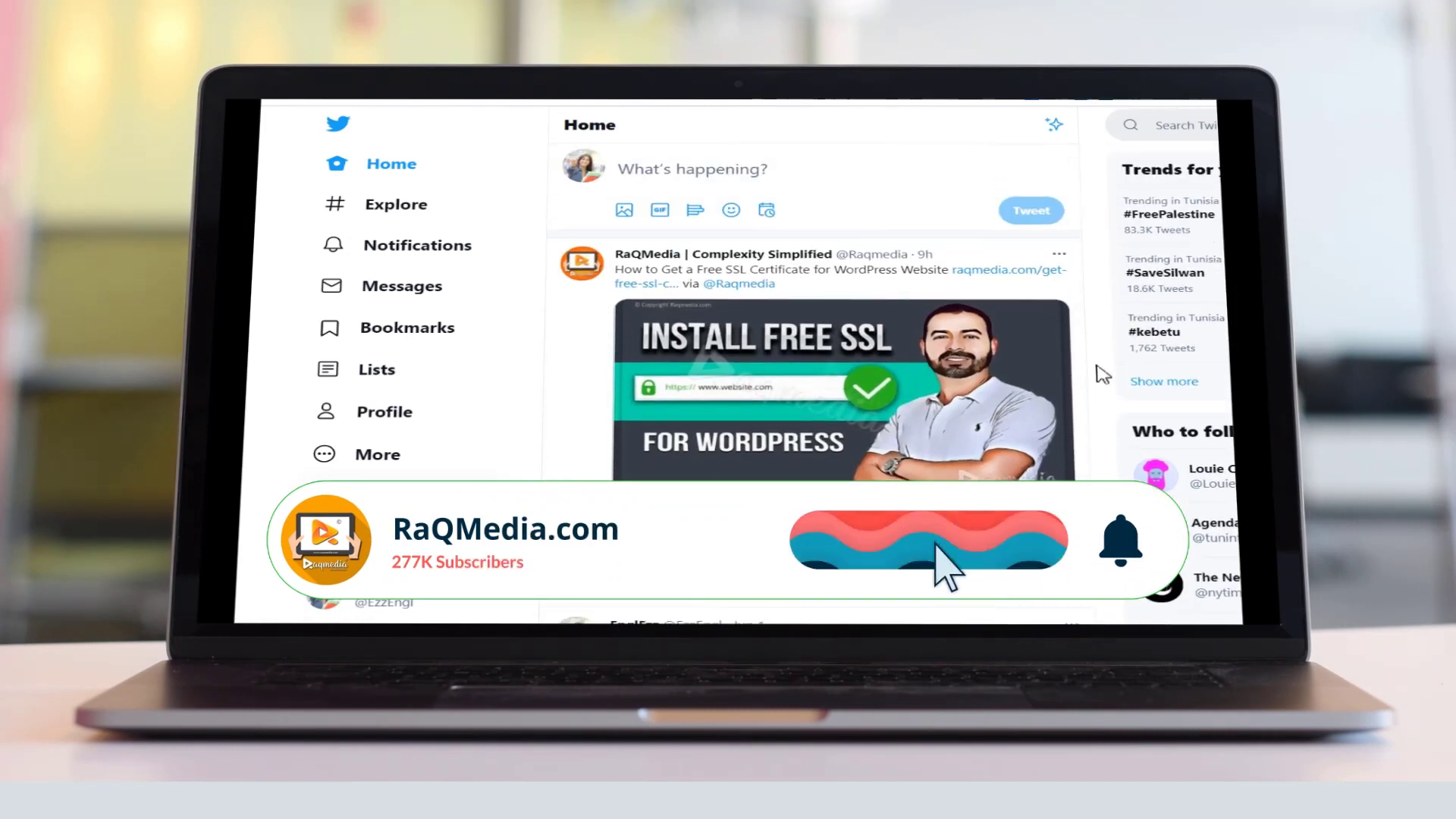
click(927, 541)
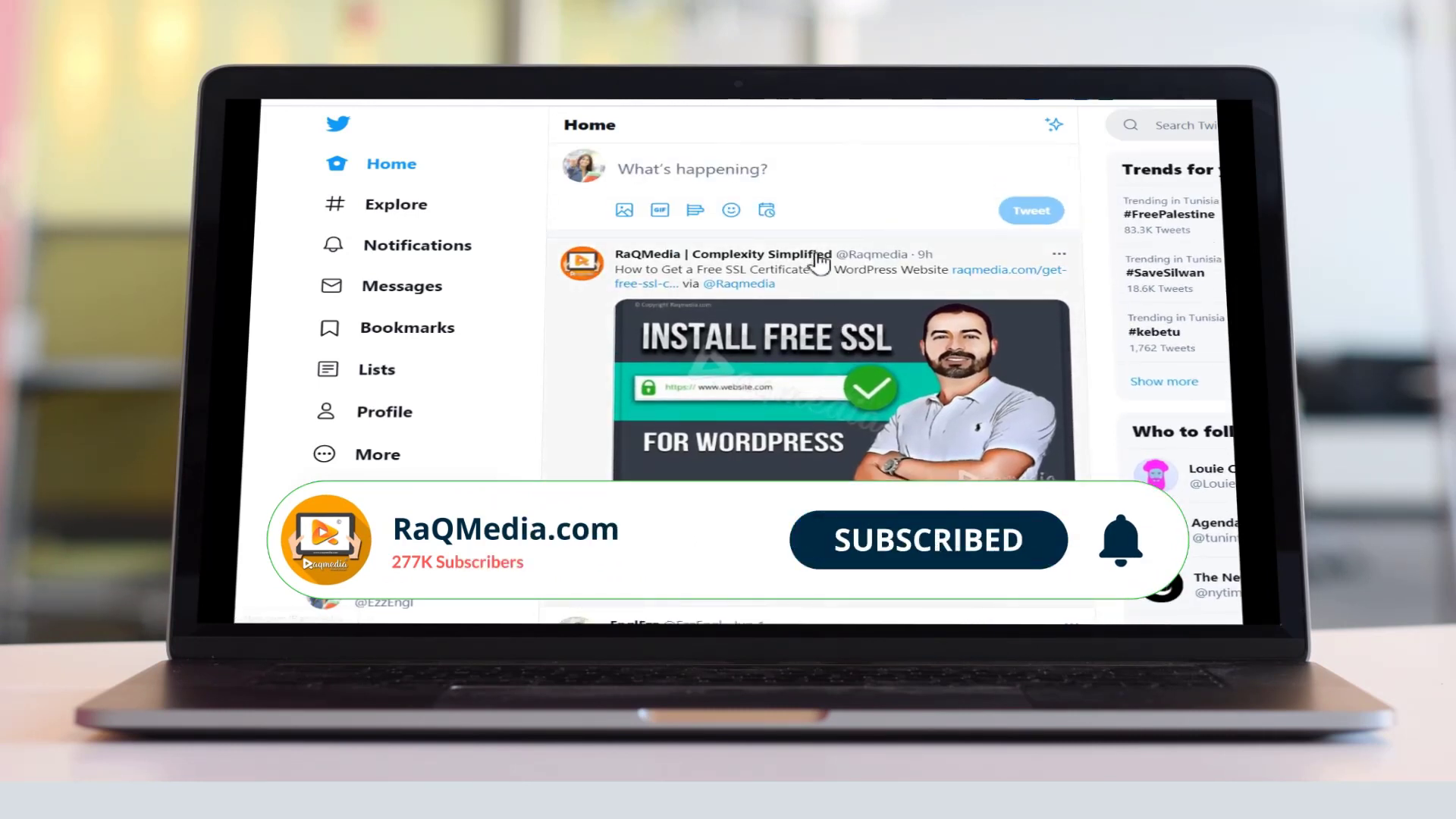